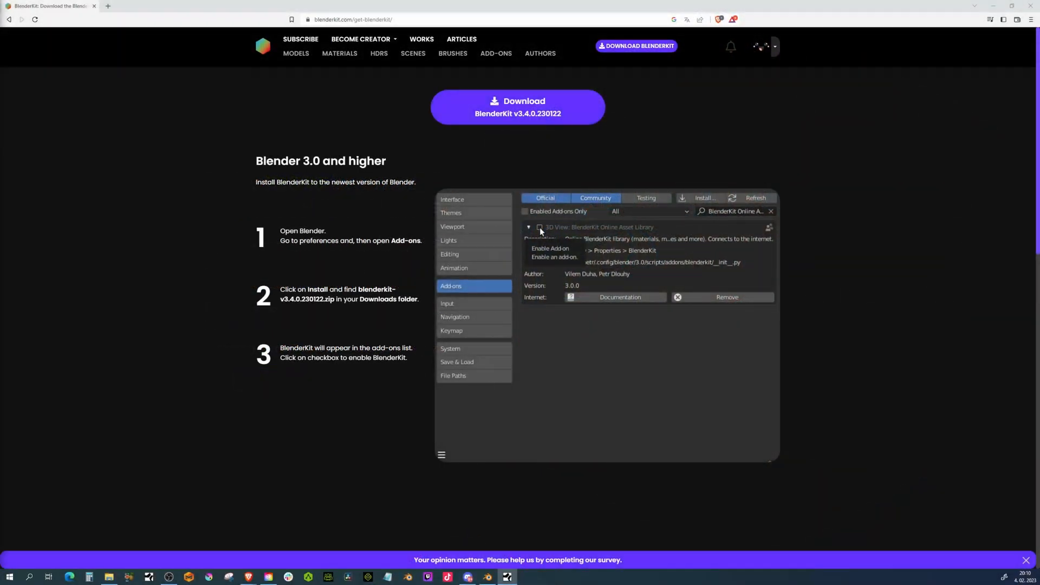
- Show the BlenderKit sidebar, log in and switch it to asset uploading
click(540, 226)
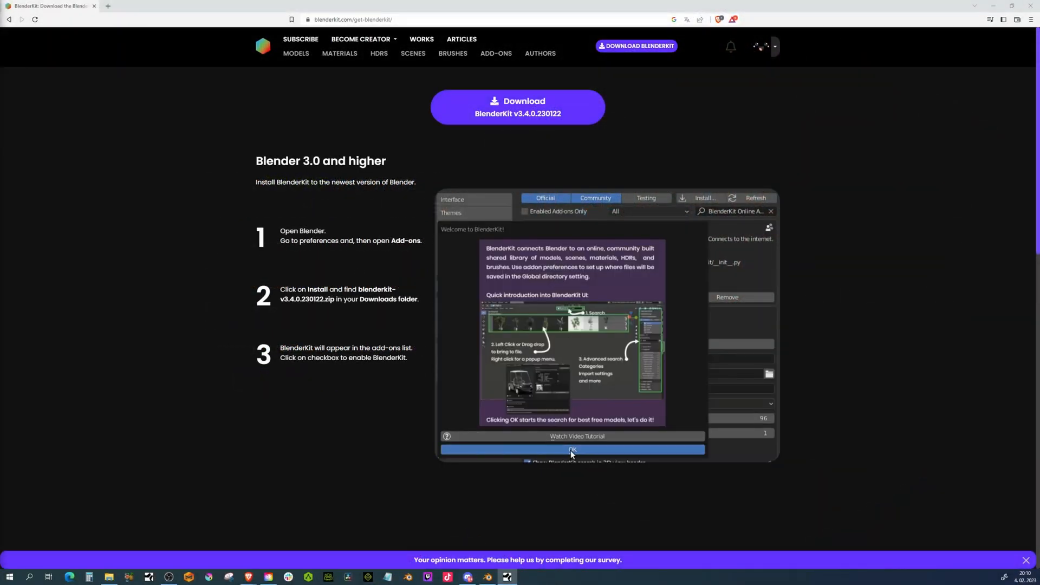
click(571, 450)
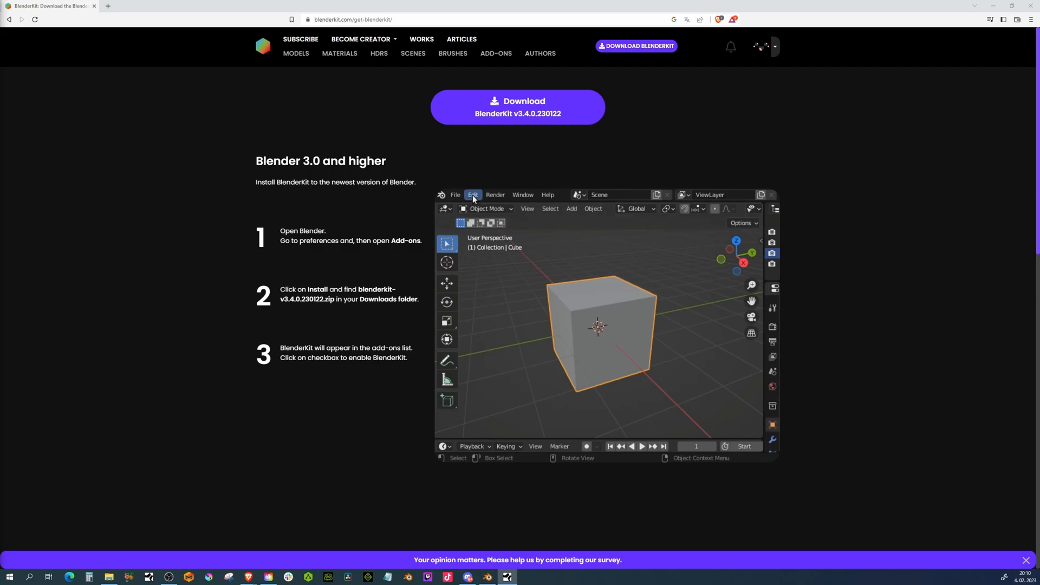
click(472, 194)
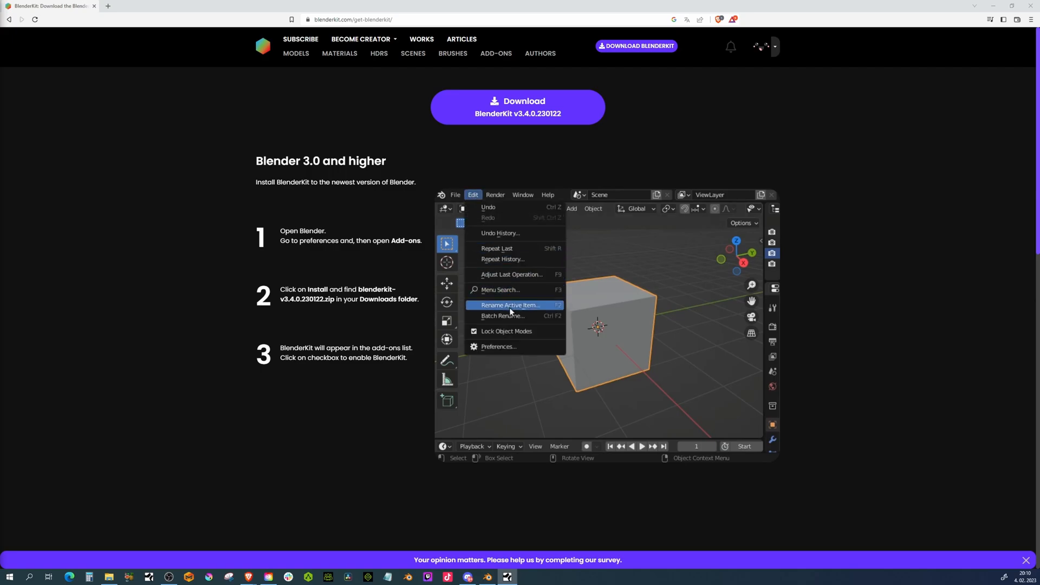
mouse_move(507, 346)
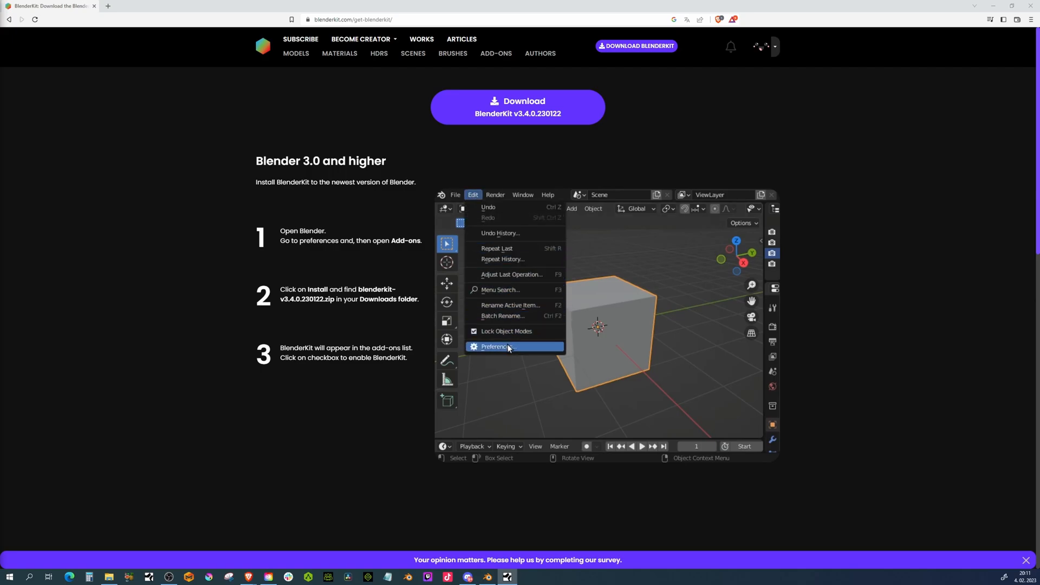
click(496, 347)
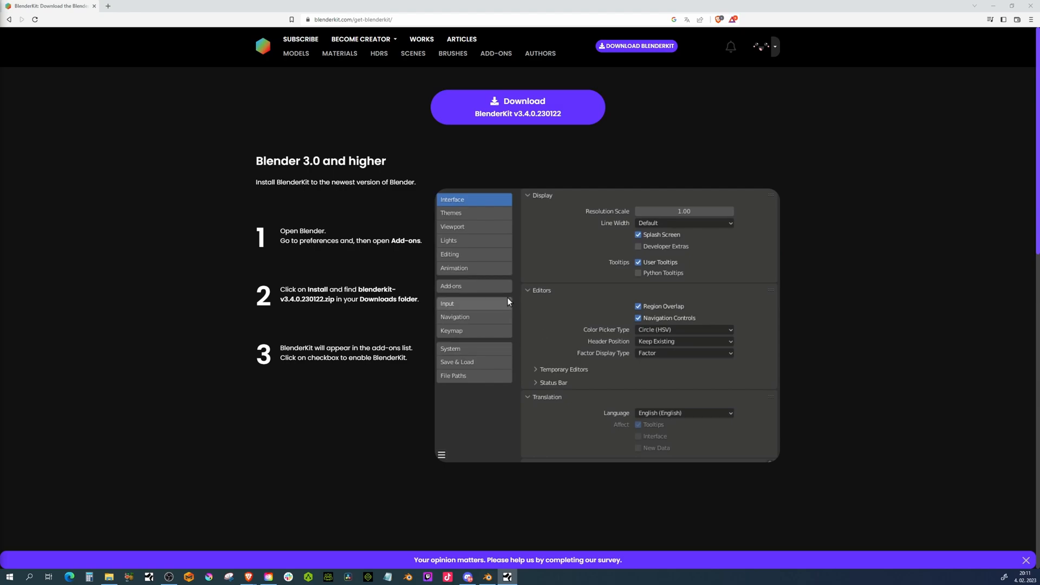
click(450, 286)
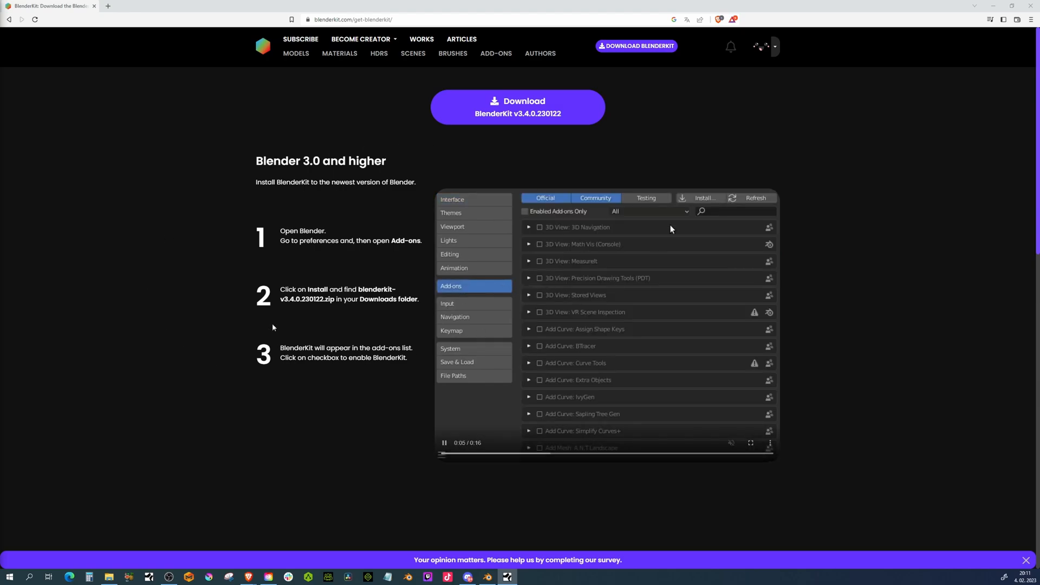
click(702, 198)
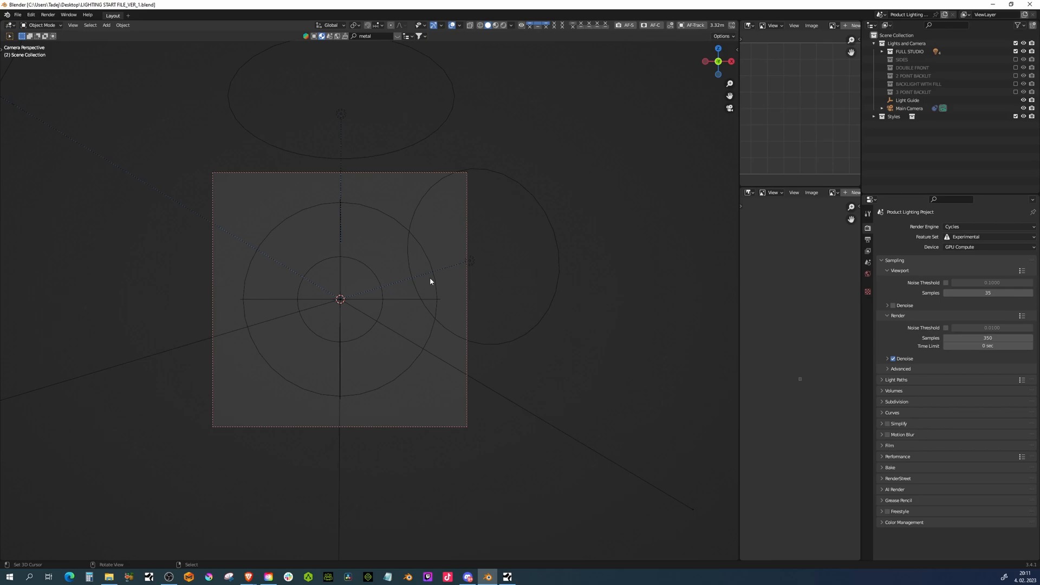
mouse_move(409, 278)
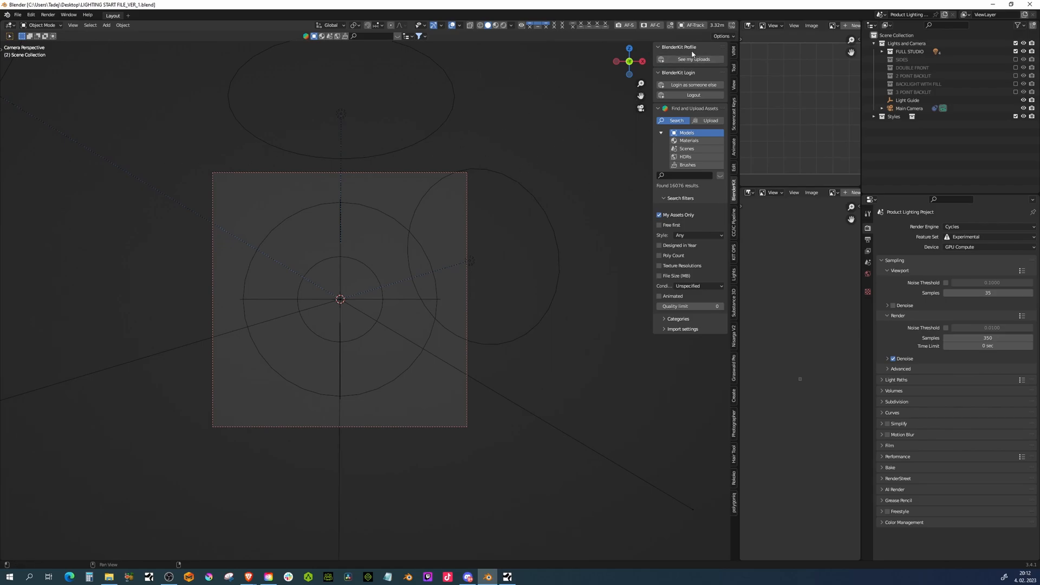
mouse_move(744, 36)
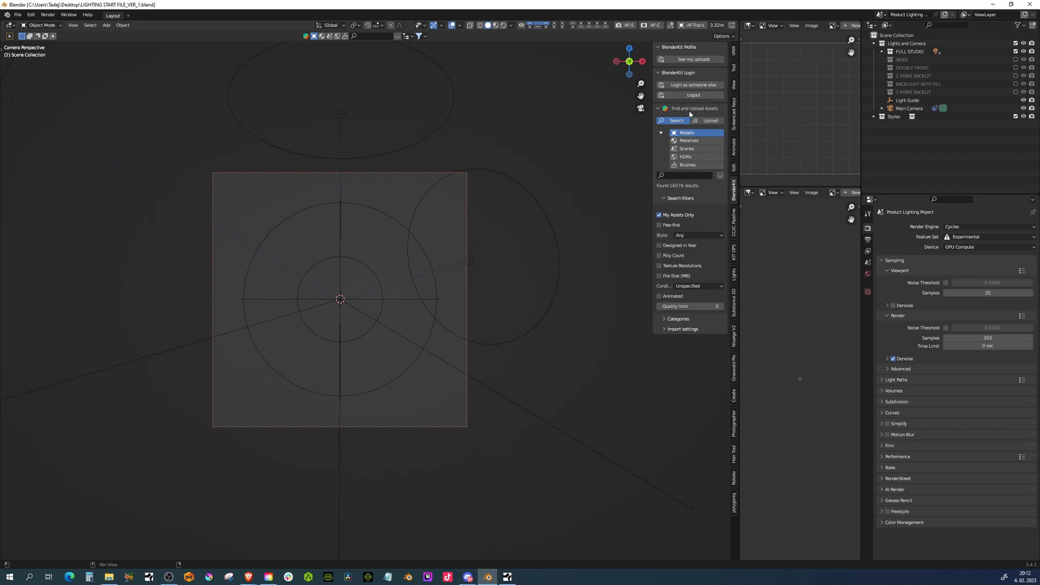
mouse_move(688, 134)
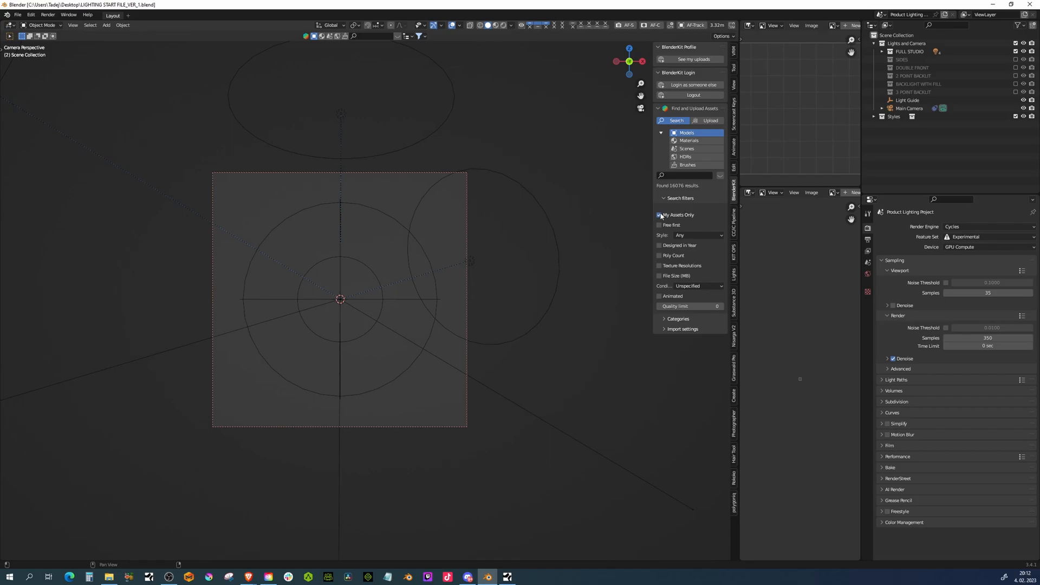
click(708, 121)
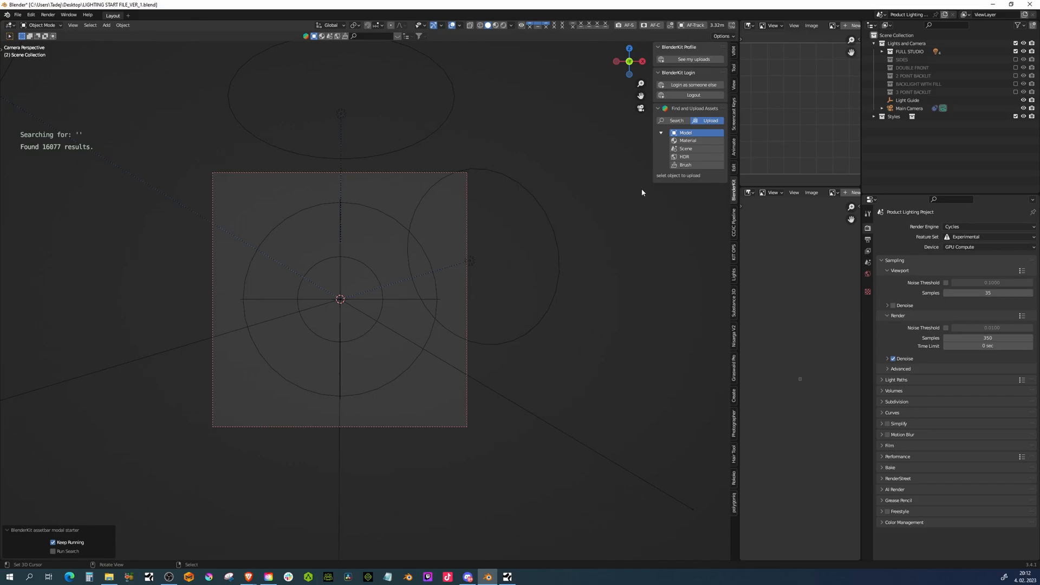
mouse_move(459, 264)
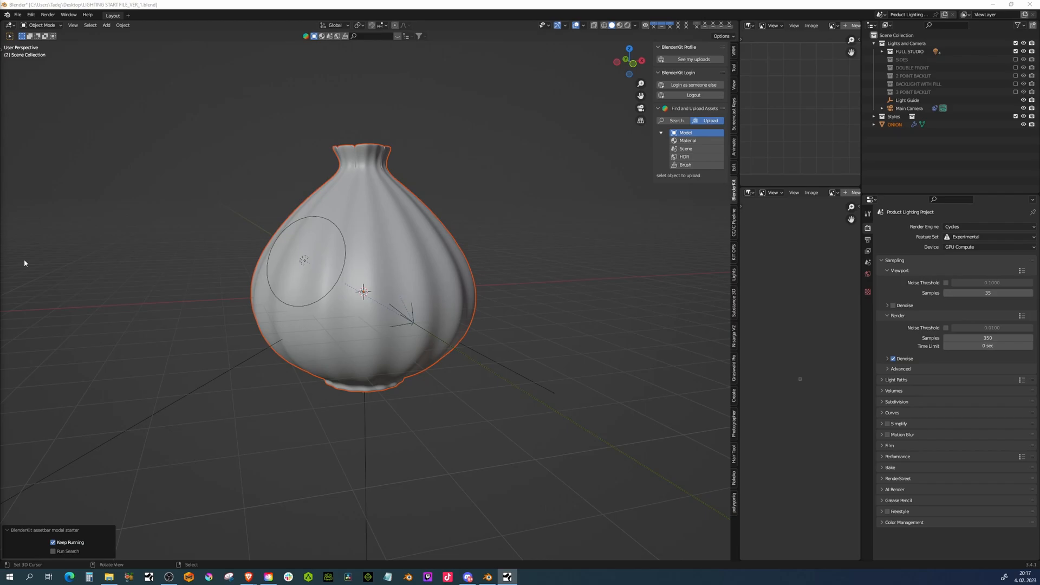
mouse_move(317, 254)
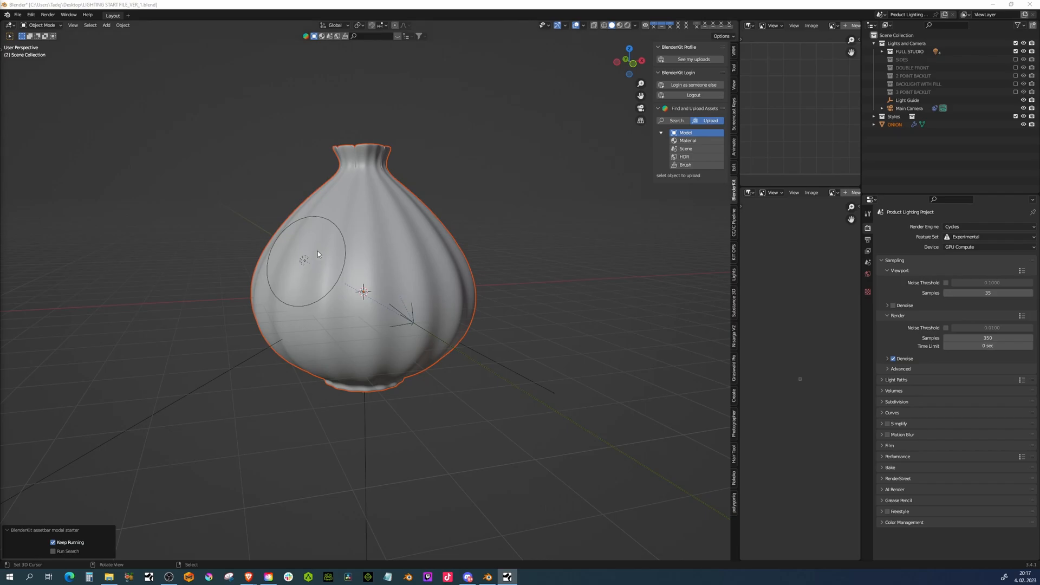
mouse_move(410, 228)
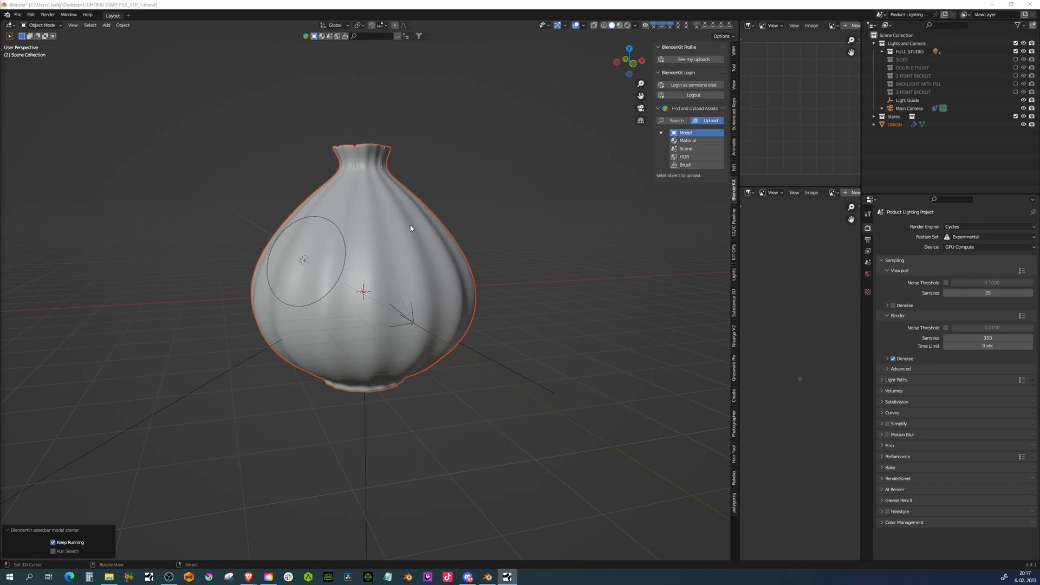
mouse_move(461, 244)
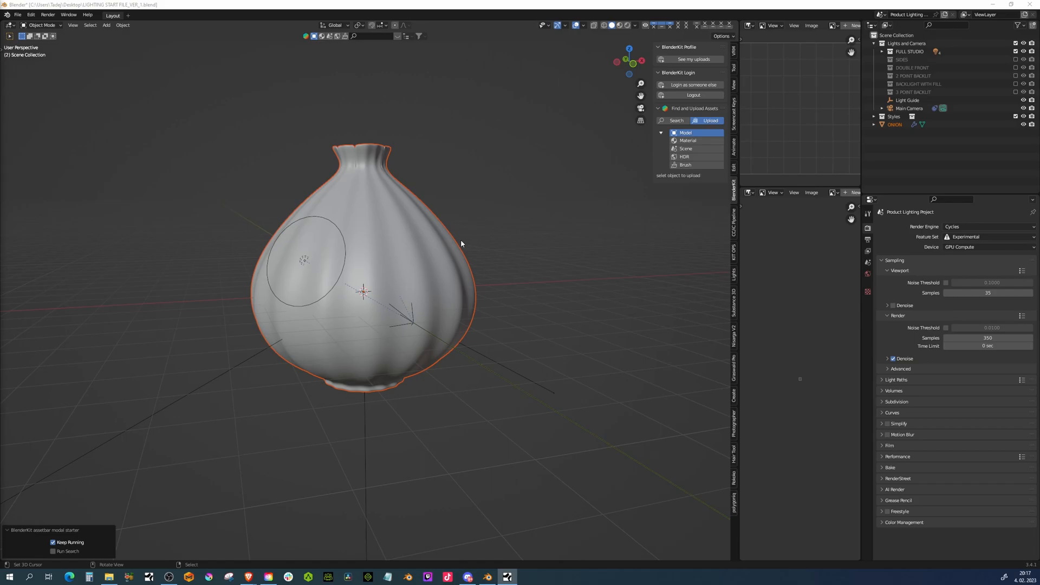
mouse_move(444, 249)
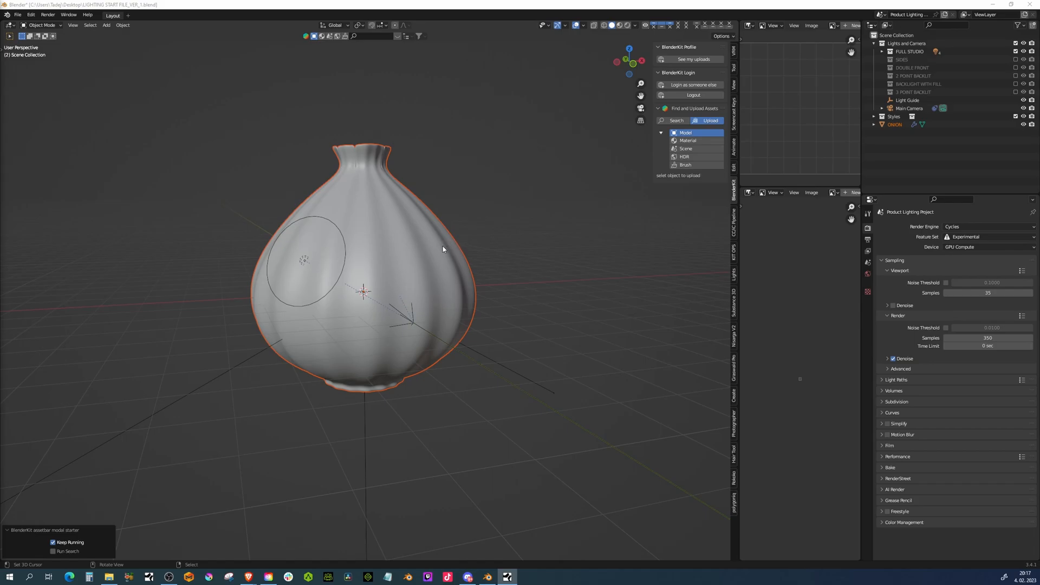
mouse_move(481, 275)
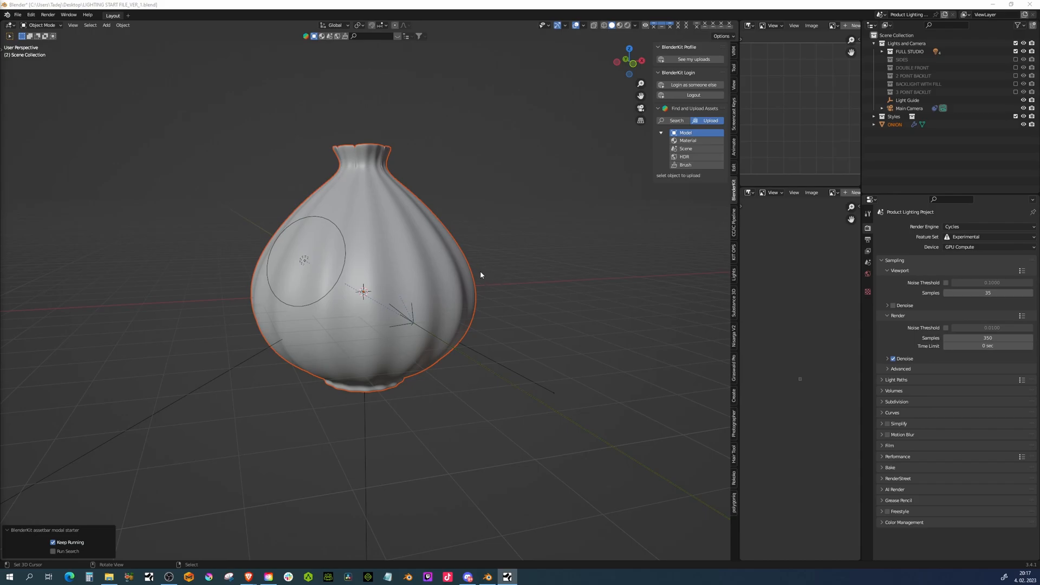
mouse_move(483, 277)
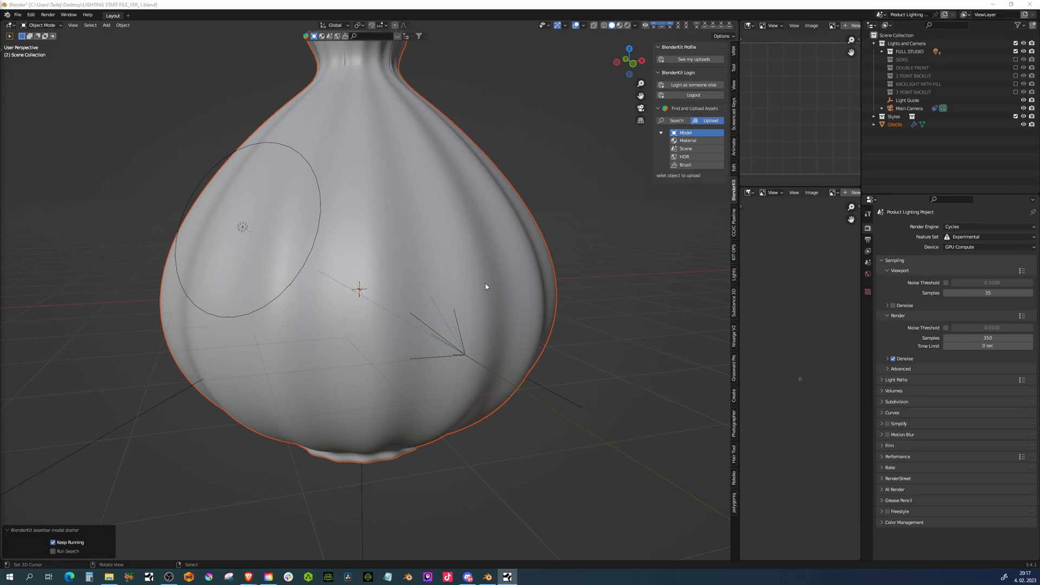
mouse_move(431, 275)
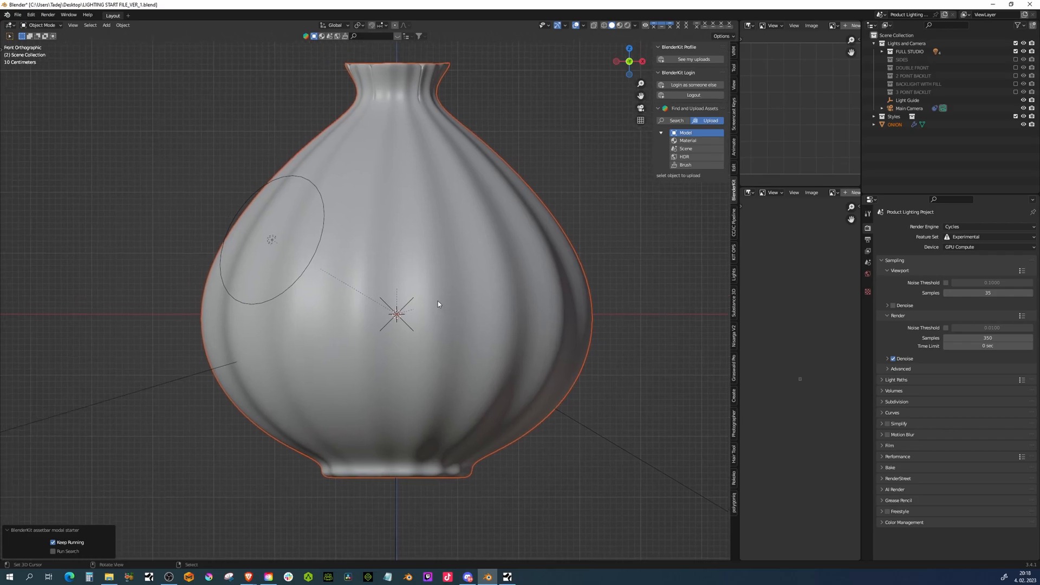
mouse_move(624, 416)
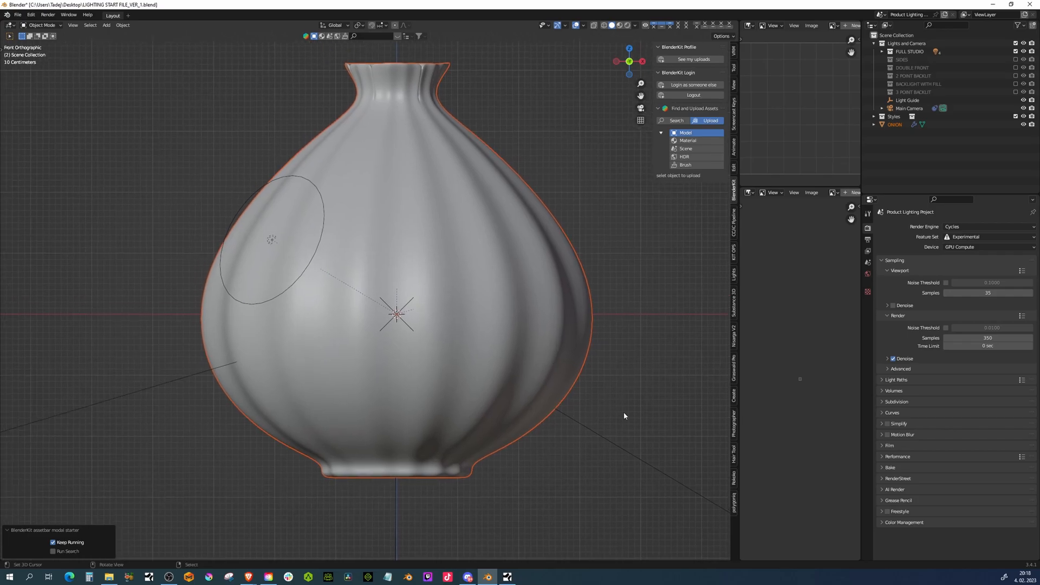
- Scale the onion down to 0.106 and view it from the front
key(s)
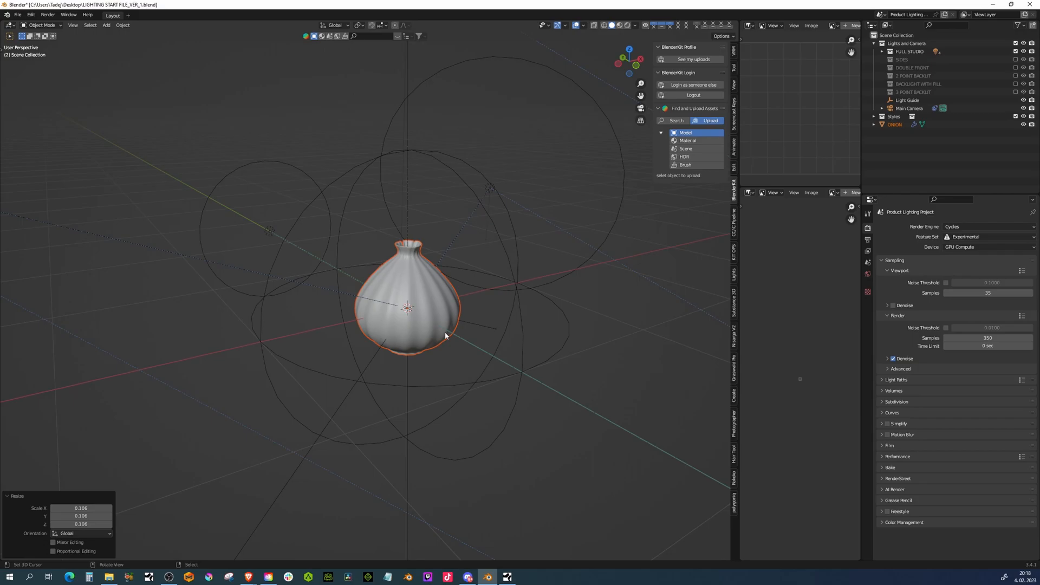
key(KP_1)
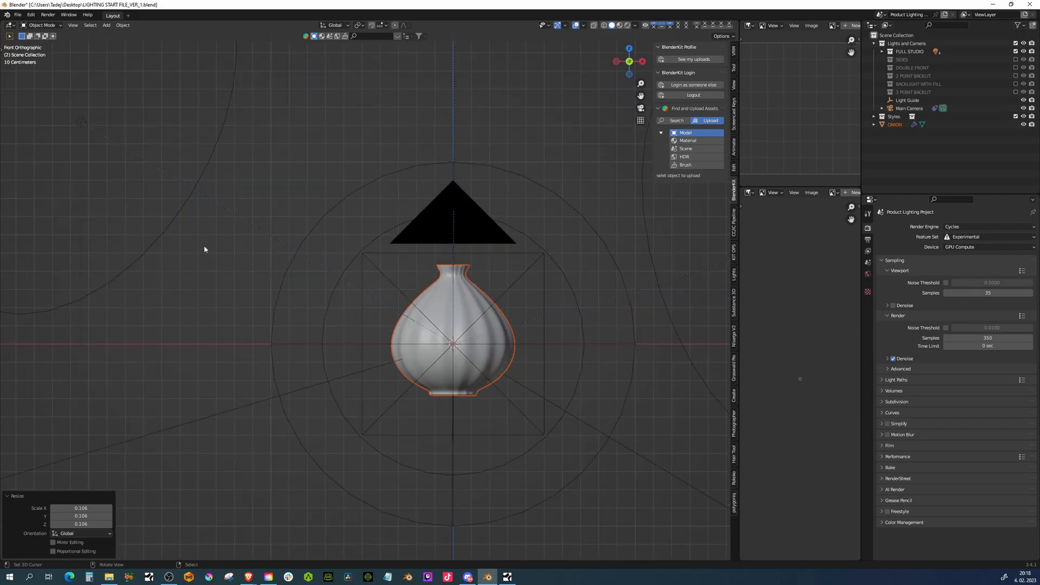
mouse_move(11, 188)
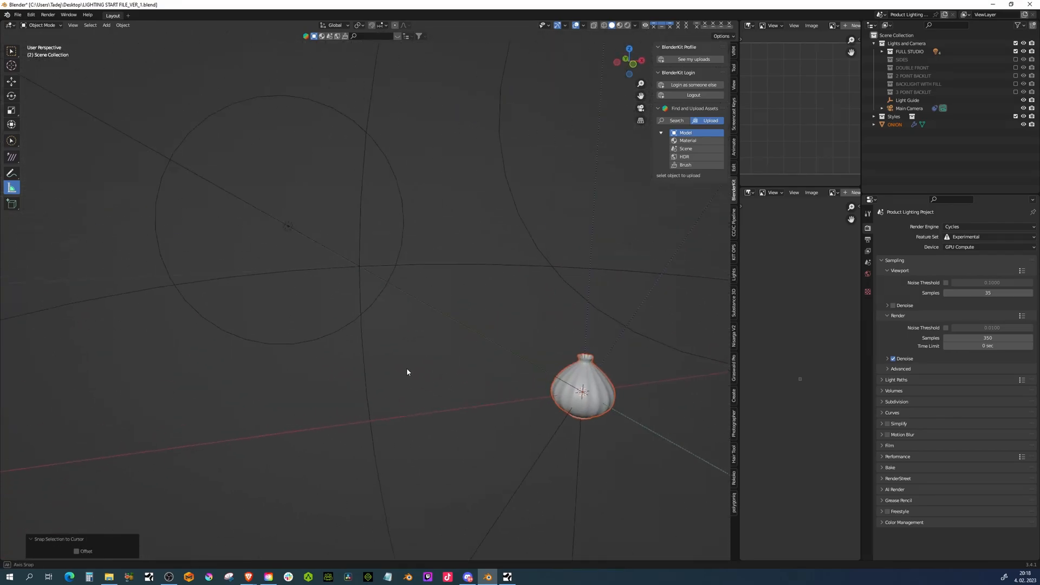
- Drag the onion so its base point sits at the world origin
drag(412, 365, 418, 359)
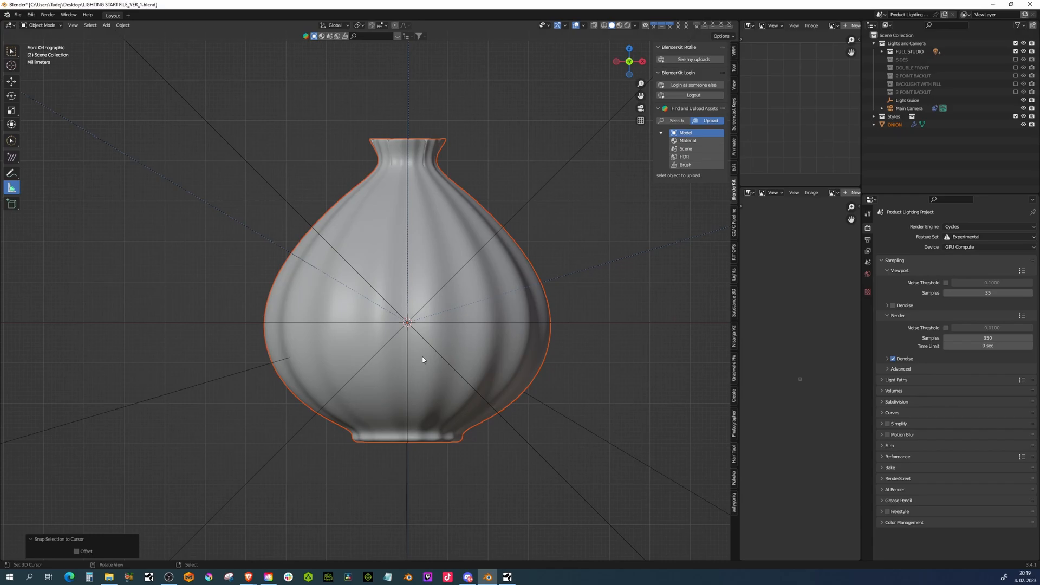
mouse_move(468, 346)
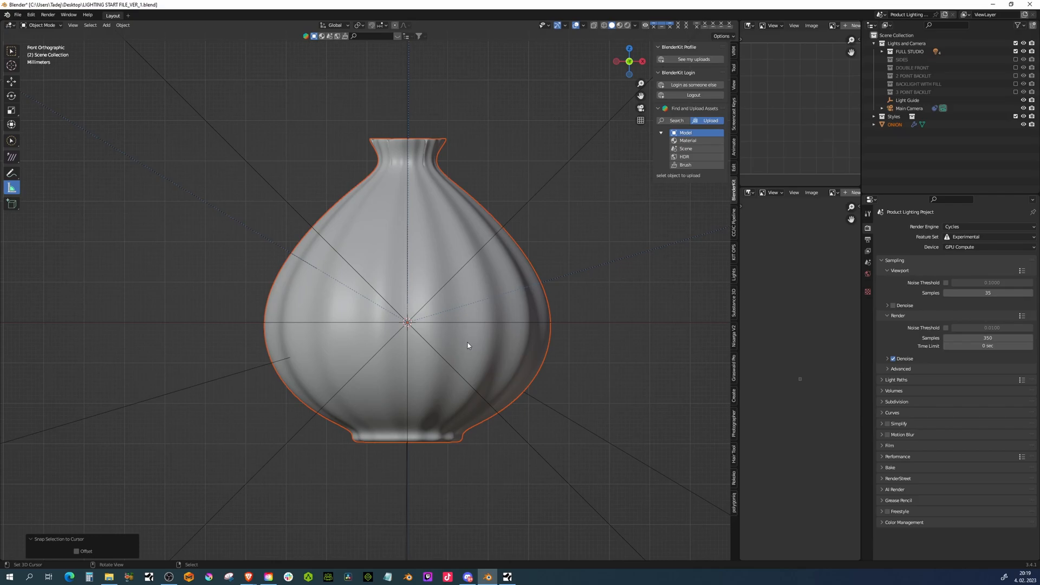
mouse_move(456, 334)
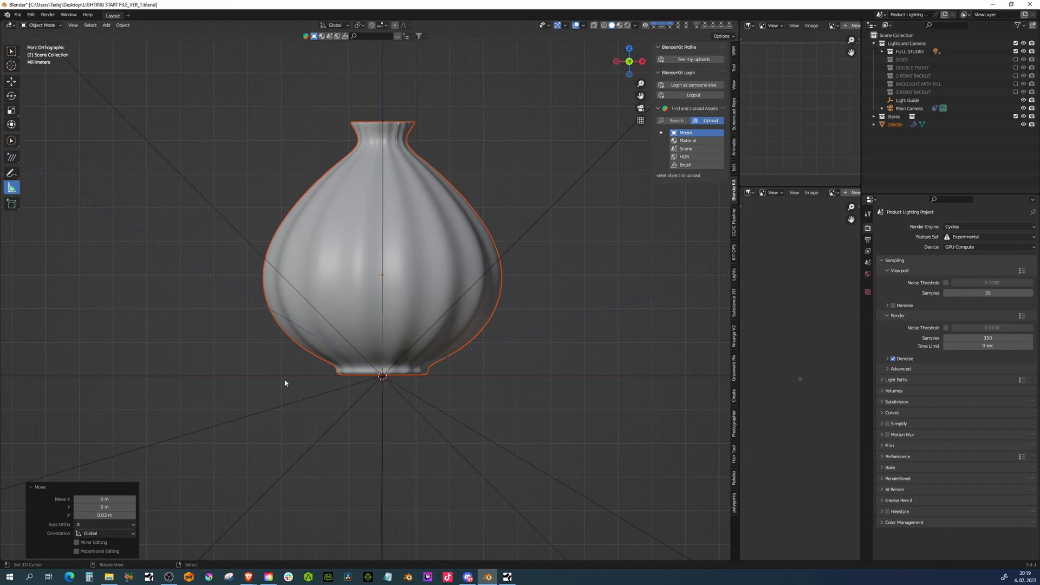
mouse_move(465, 284)
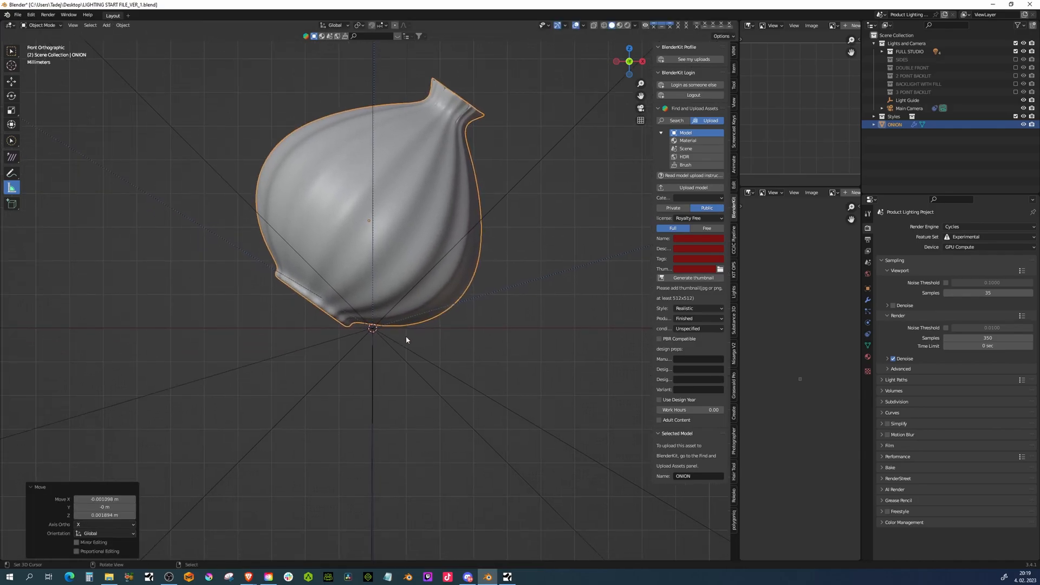
- Check the mesh in Edit Mode, then nudge the onion so its base meets the origin
key(Tab)
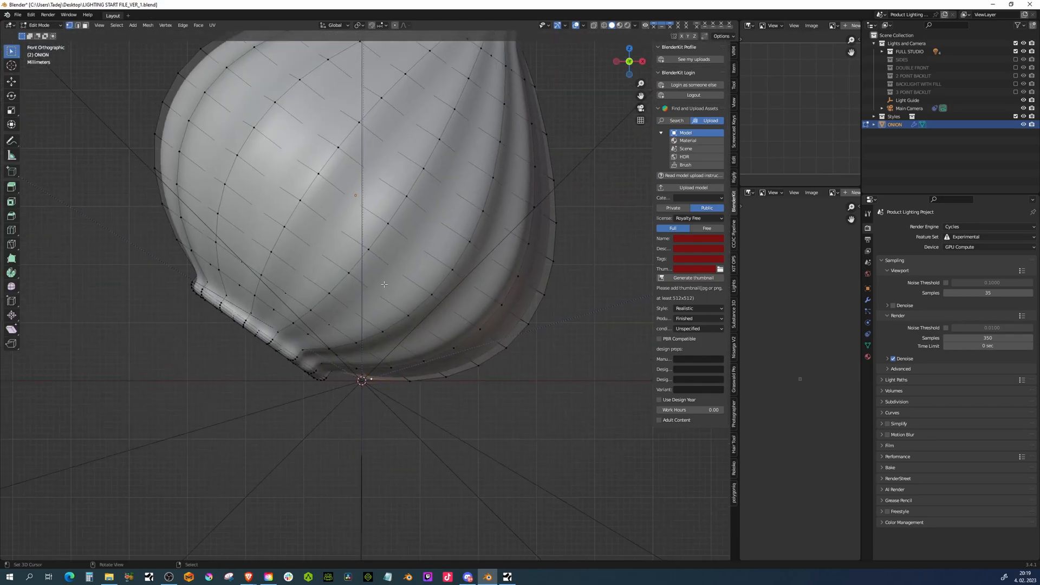
key(Tab)
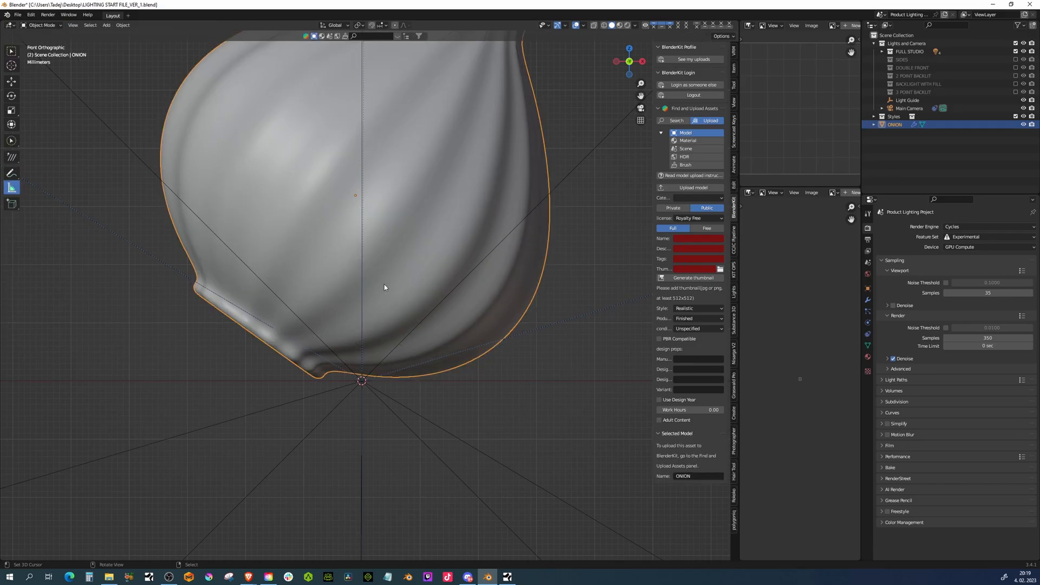
key(g)
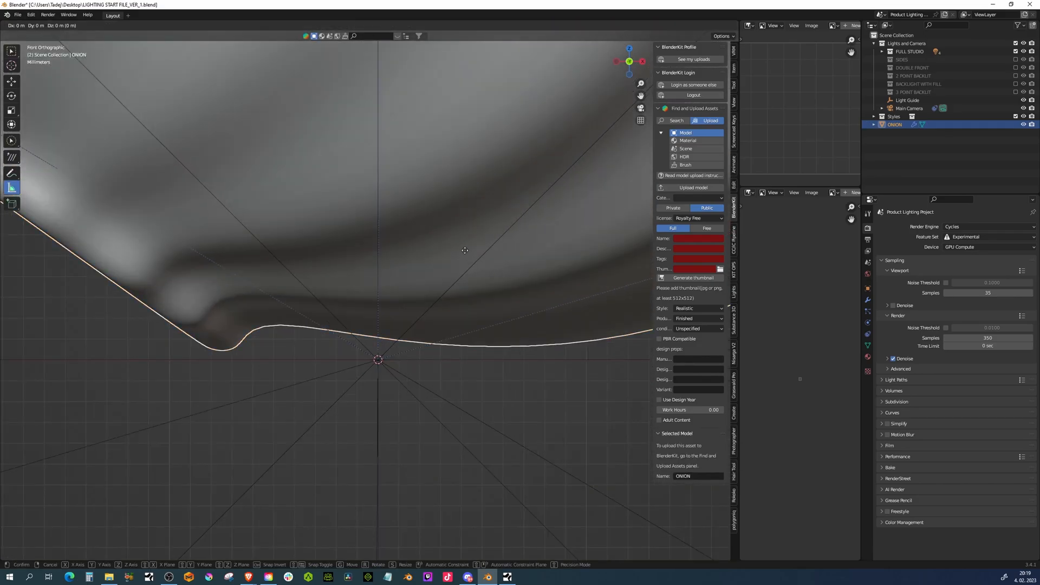
drag(465, 251, 479, 305)
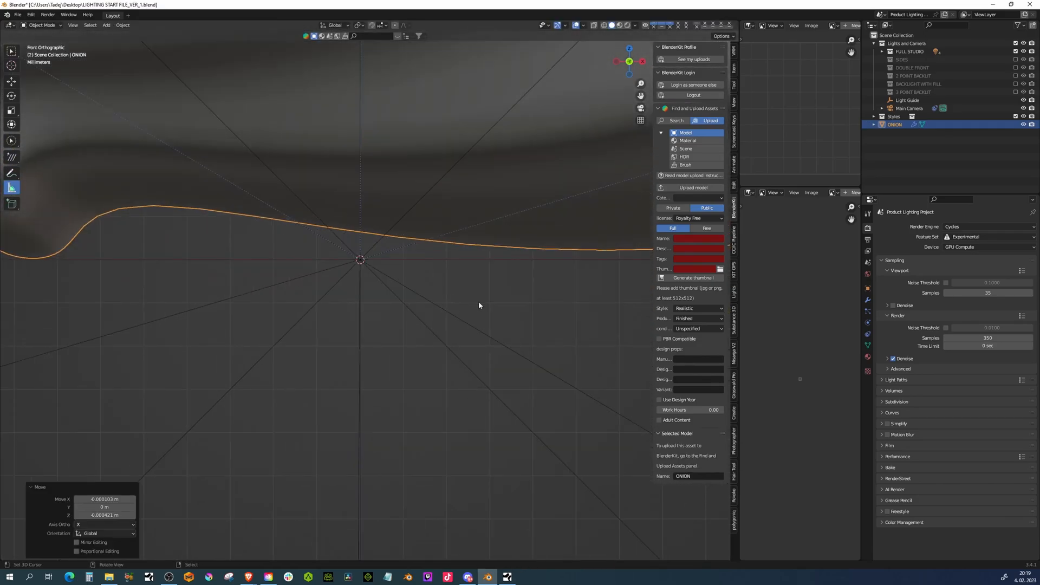
key(r)
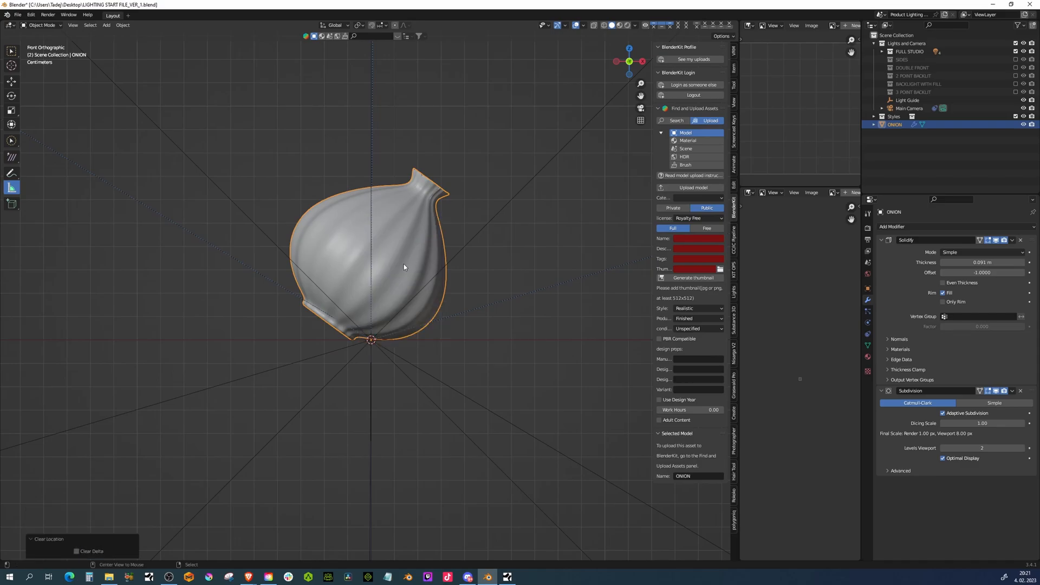
mouse_move(428, 250)
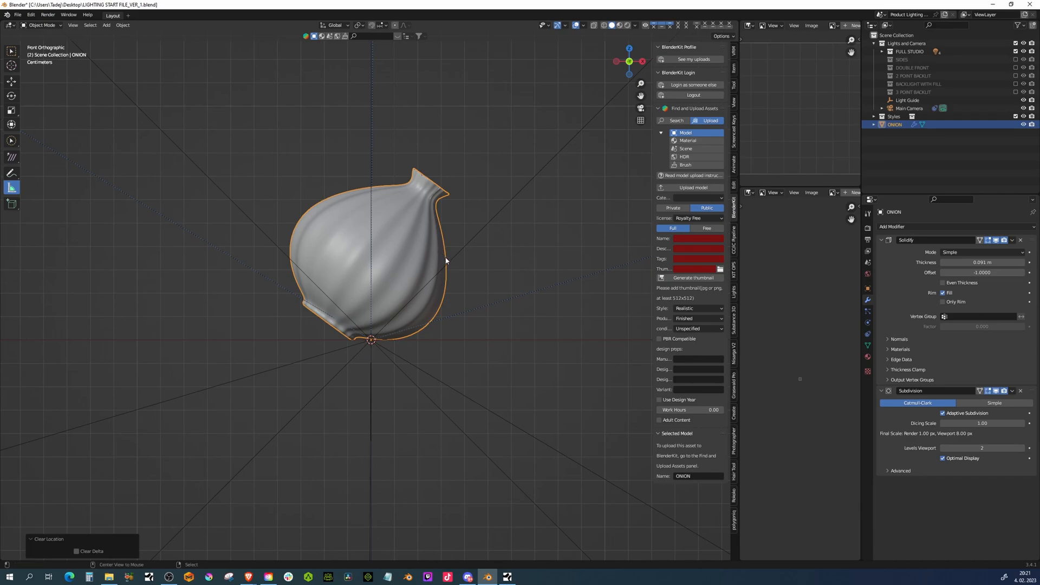
- Set the Solidify modifier thickness to 0.001 m
click(982, 262)
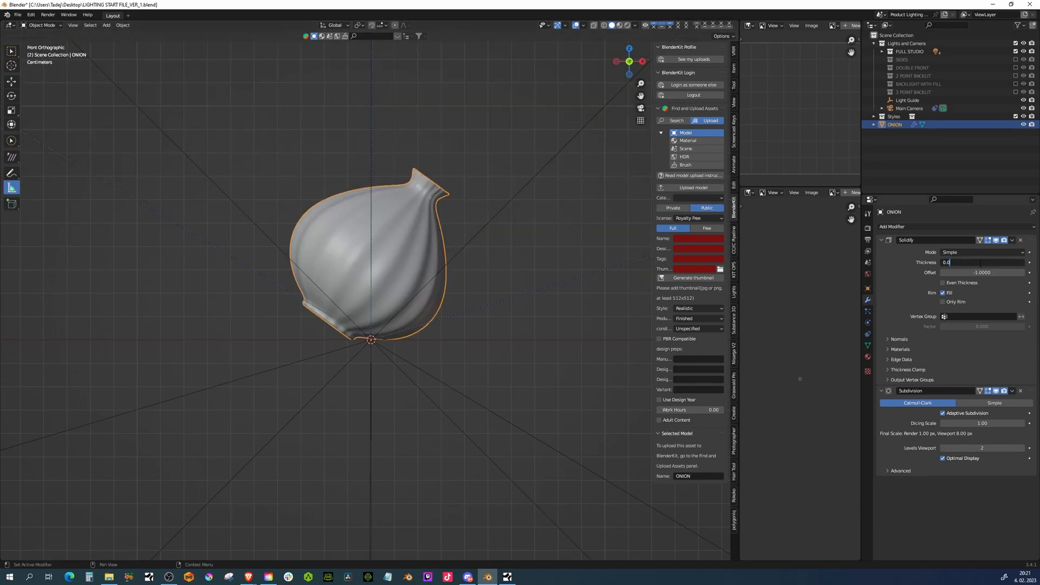
text(0.001 m)
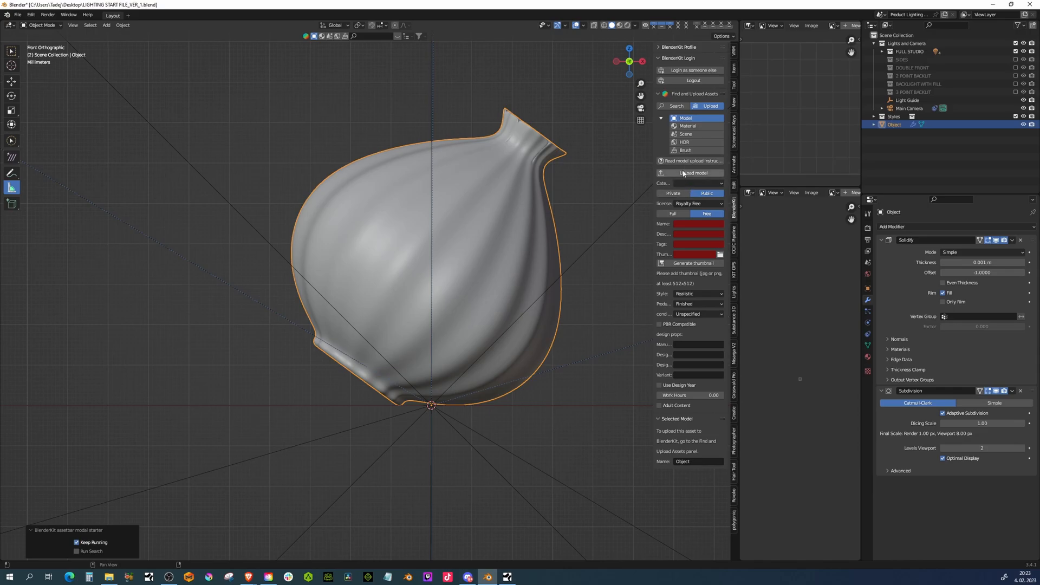
mouse_move(692, 173)
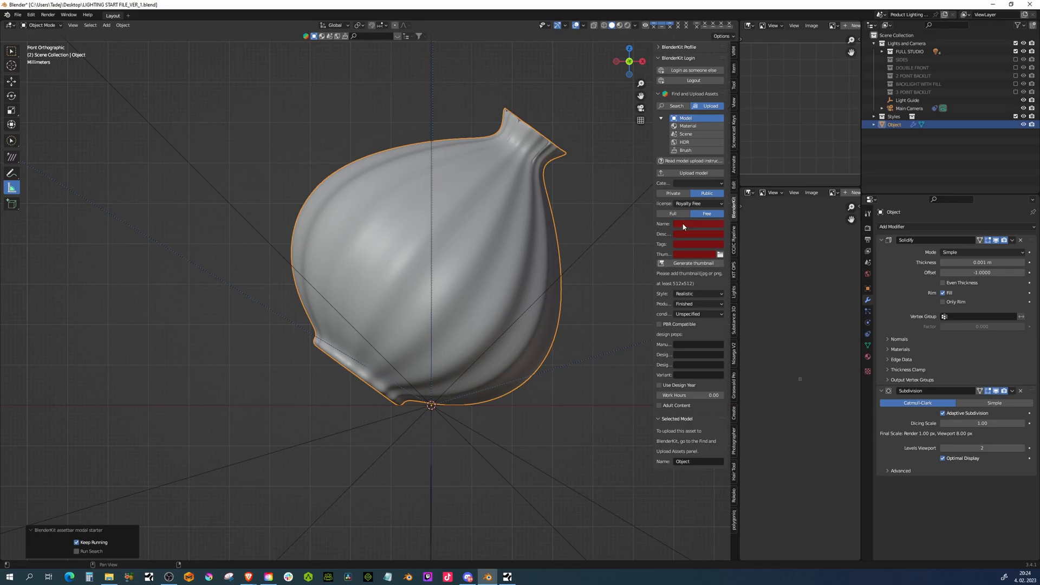
- Name the asset 'Wooden Onion' Model and start its description
click(690, 223)
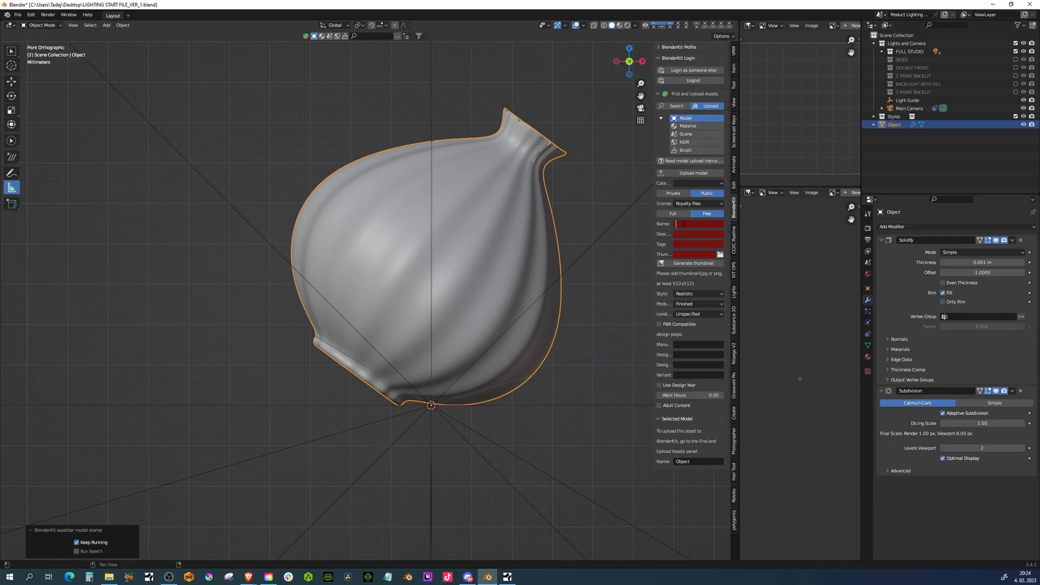
text(Wooden Onion Model)
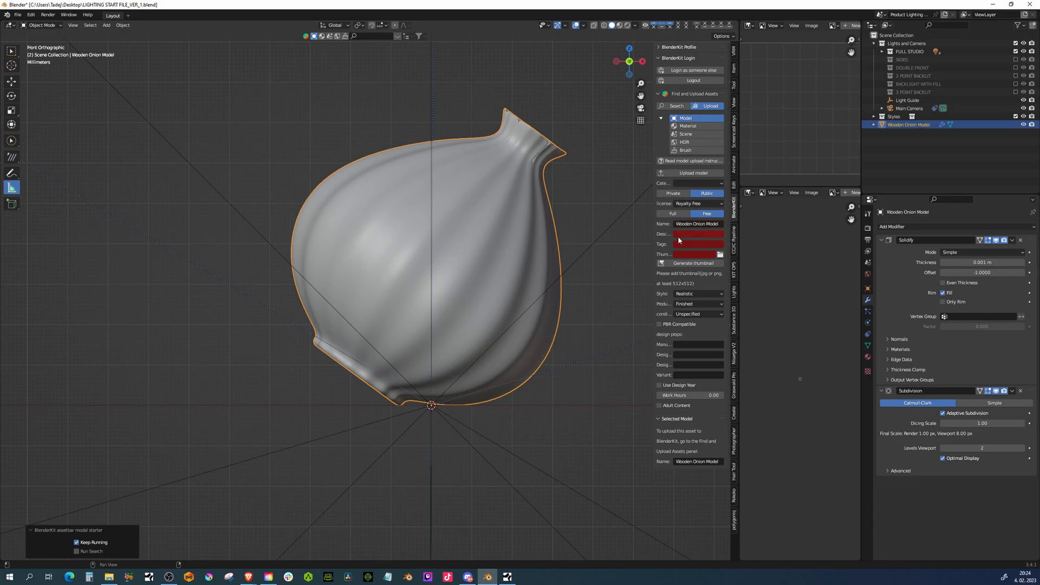
click(697, 244)
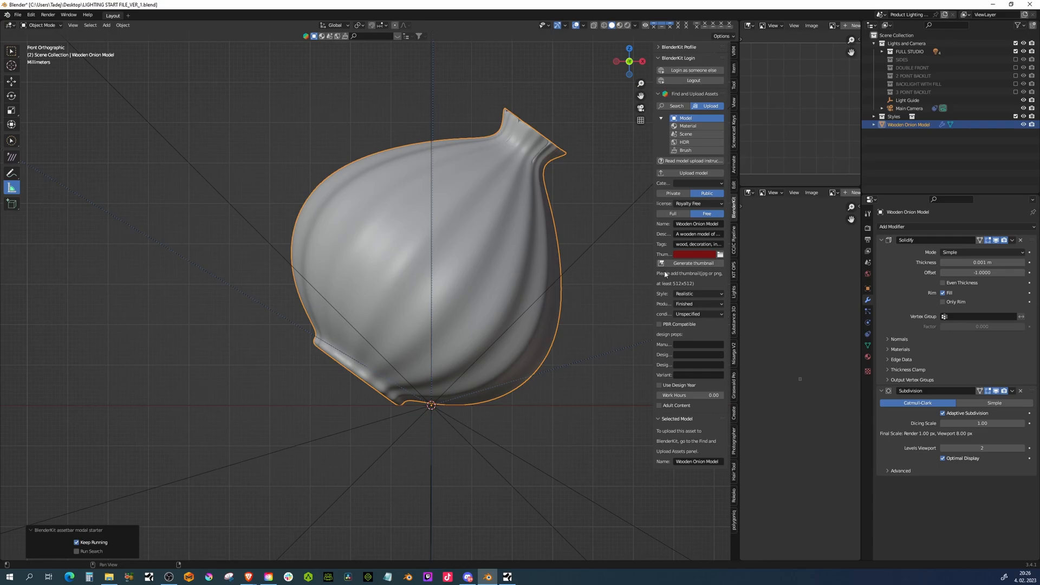
mouse_move(690, 262)
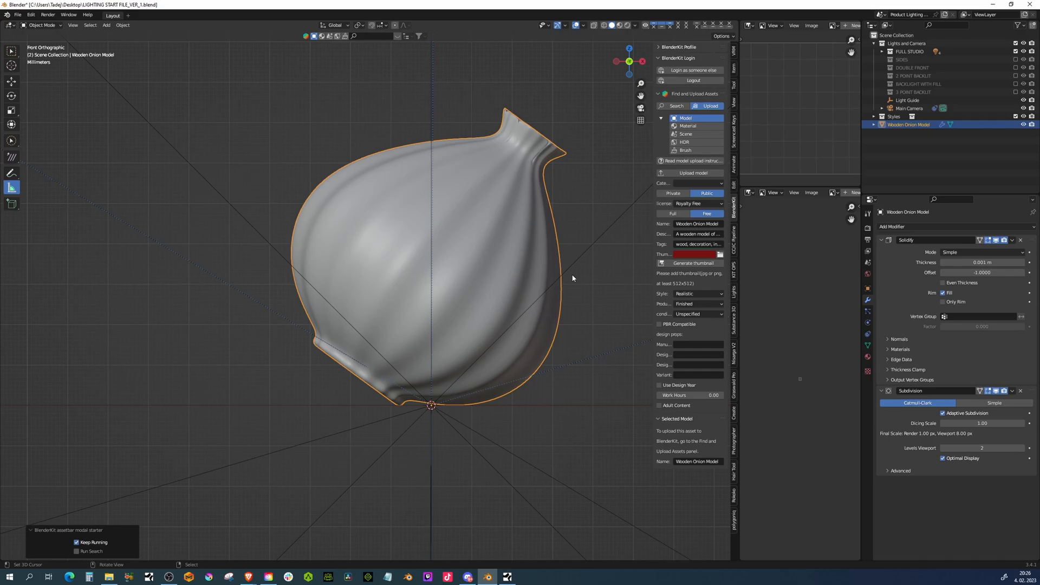
mouse_move(687, 278)
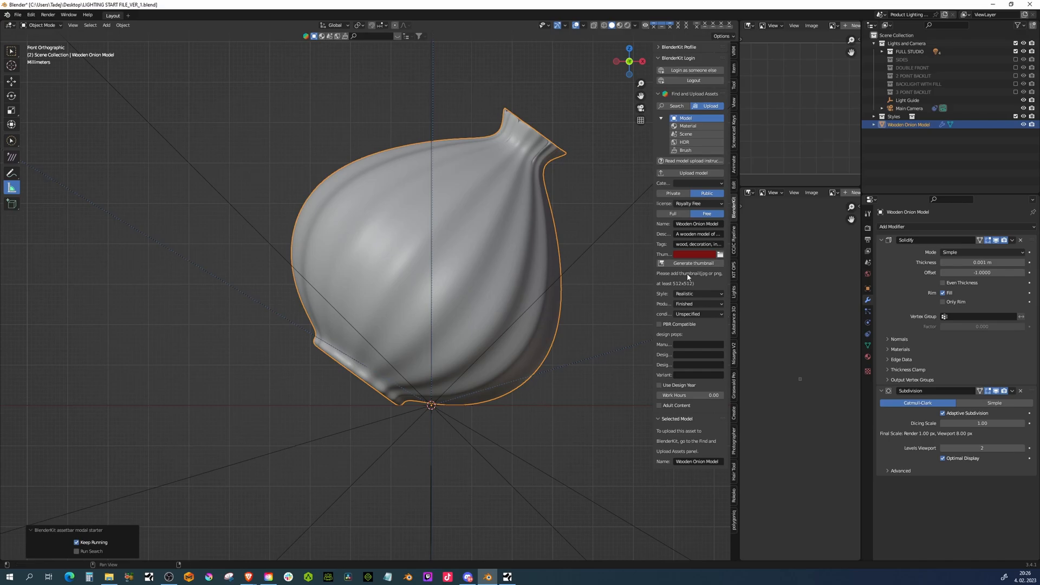
mouse_move(656, 297)
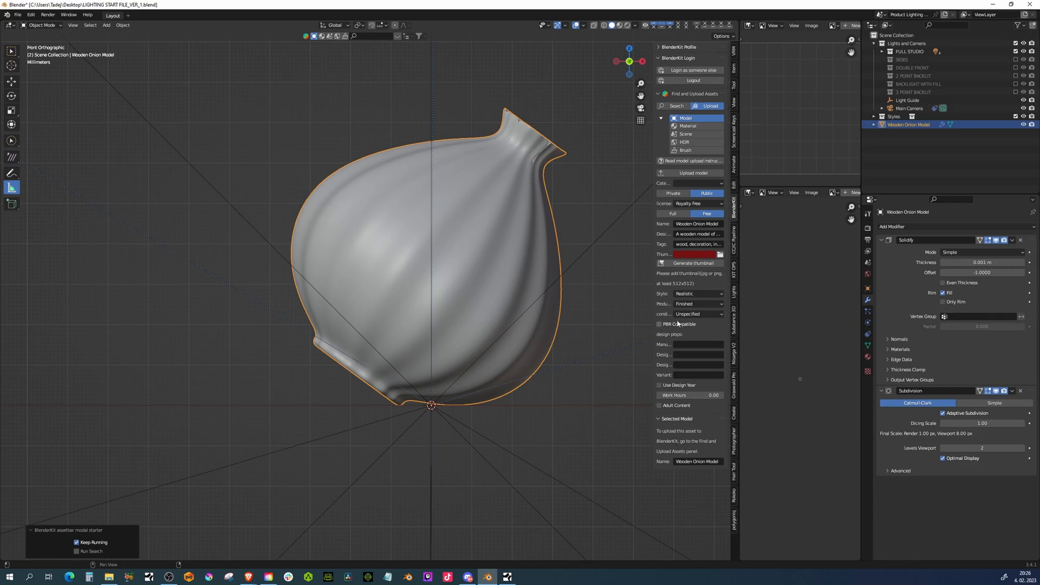
- Mark the model Realistic, Finished, condition New and PBR compatible
click(696, 293)
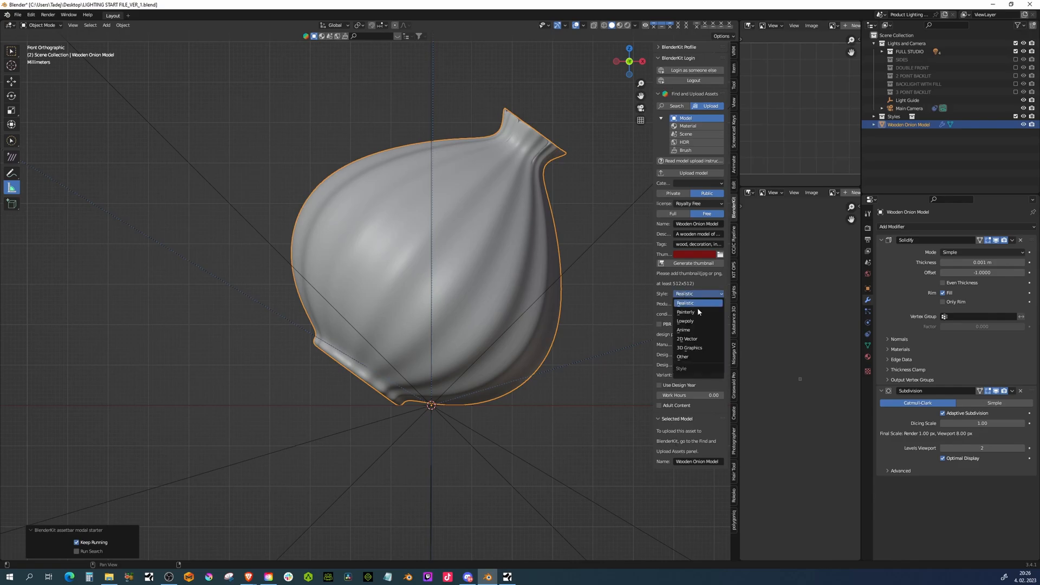
click(684, 294)
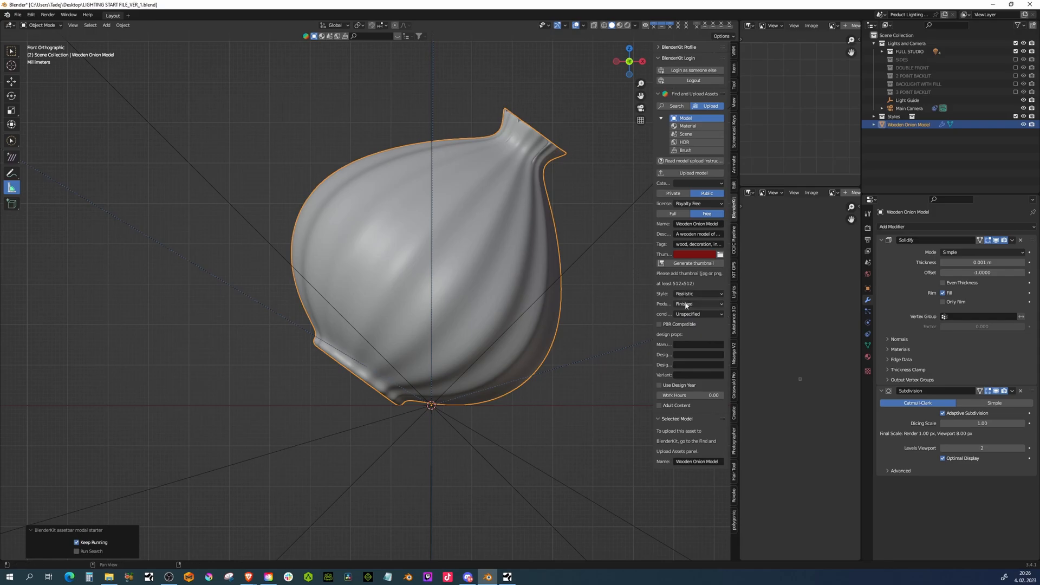
click(697, 304)
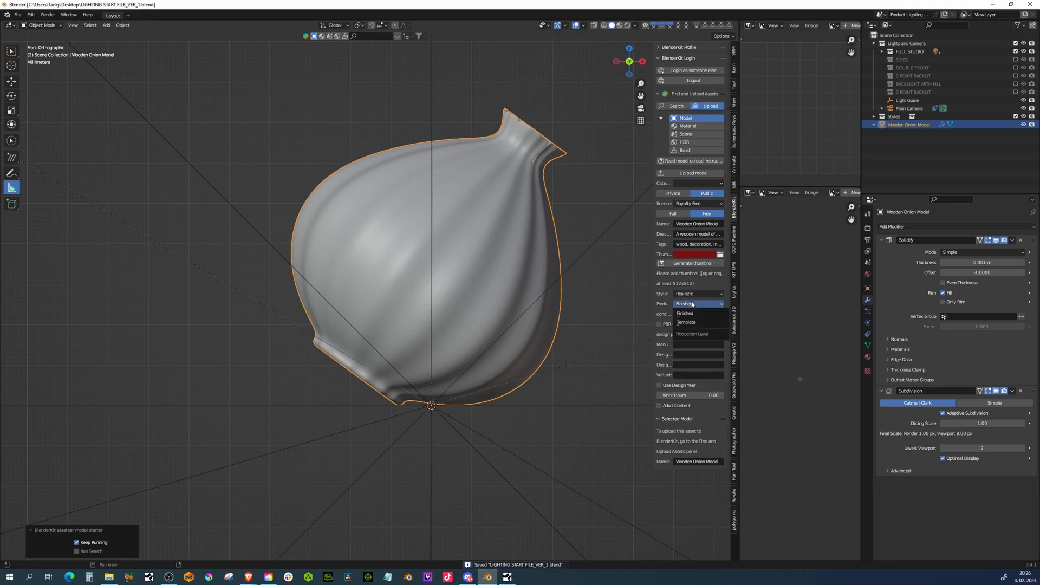
click(687, 313)
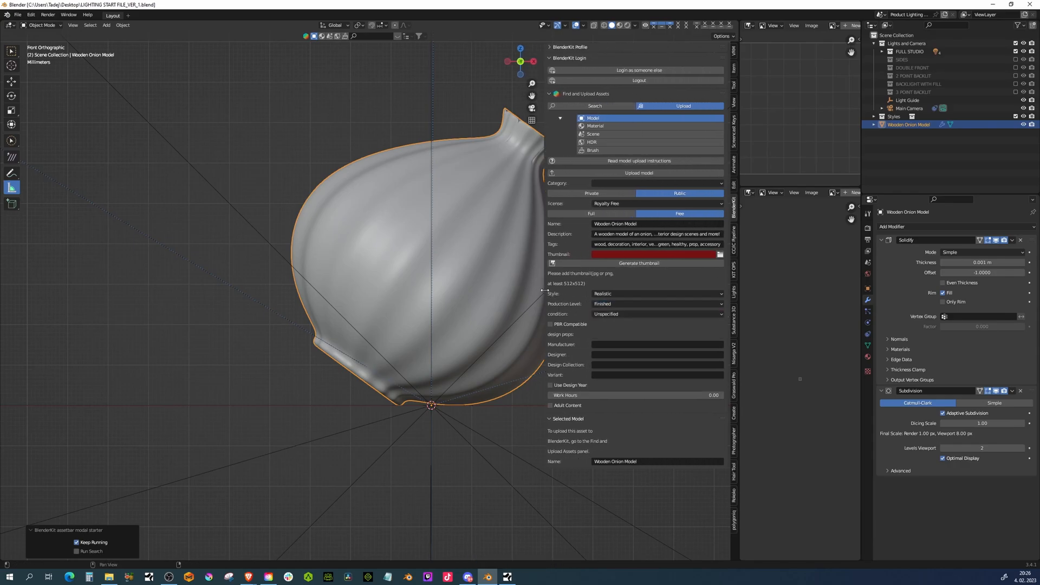
click(656, 314)
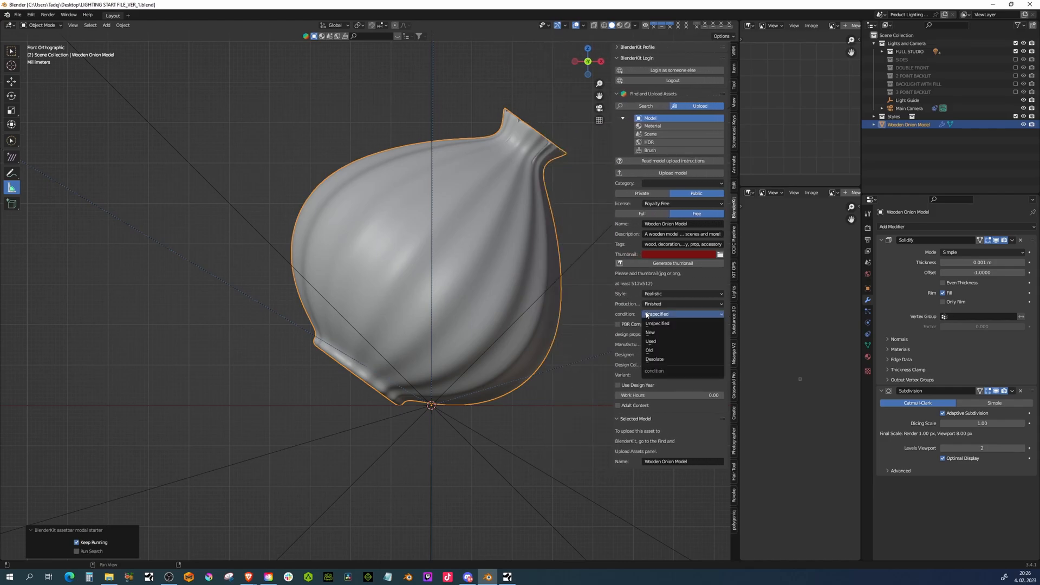
click(650, 332)
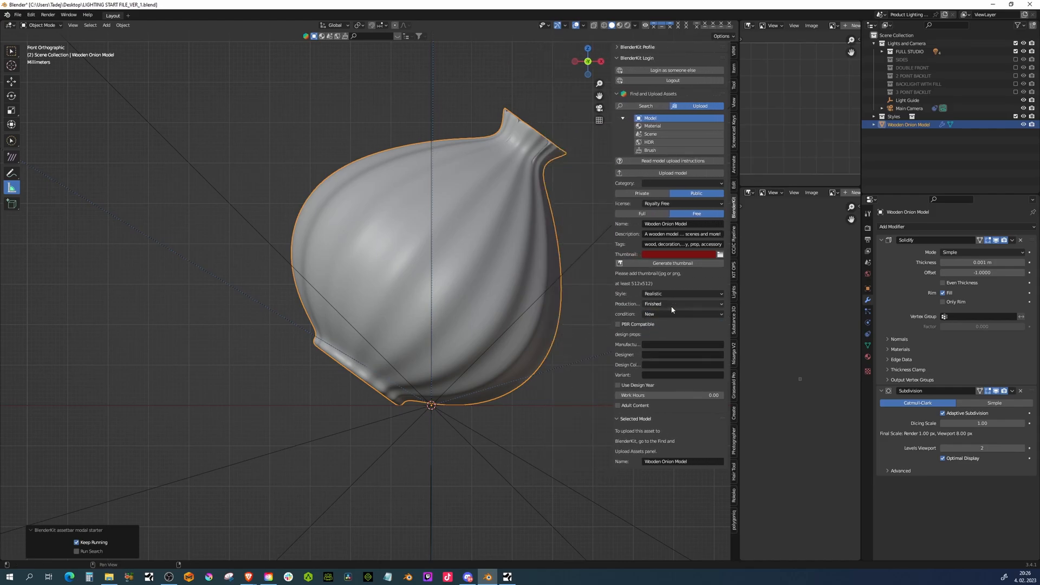
mouse_move(635, 324)
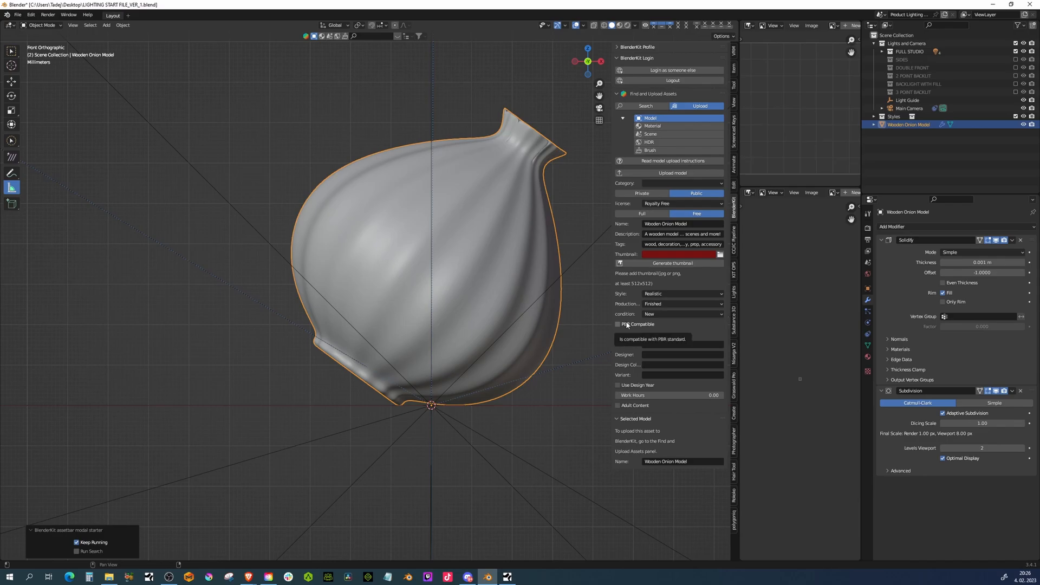
click(616, 324)
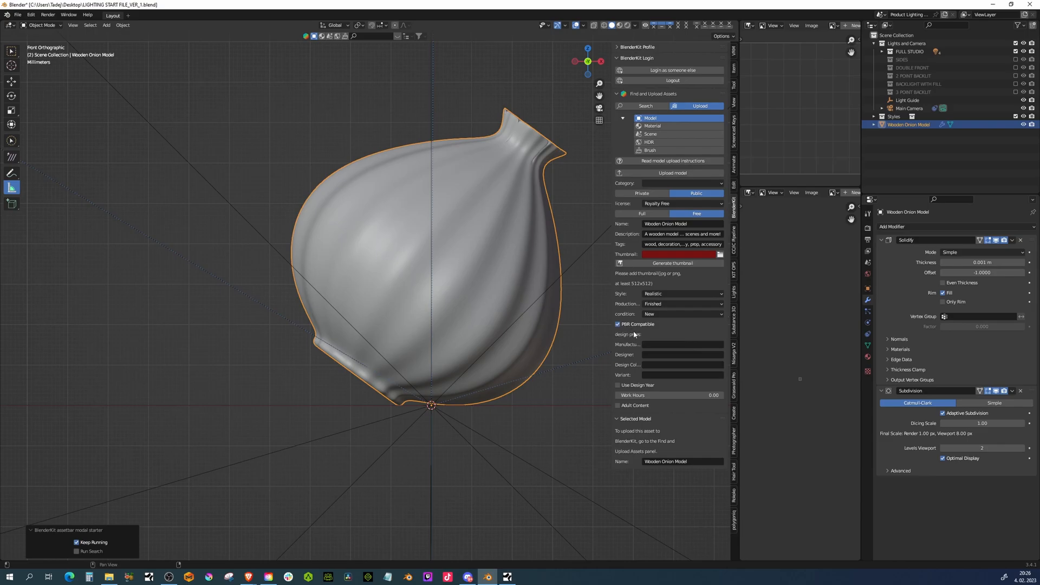
- Enter 'blatadej' as manufacturer and designer, then move to Work Hours
click(681, 345)
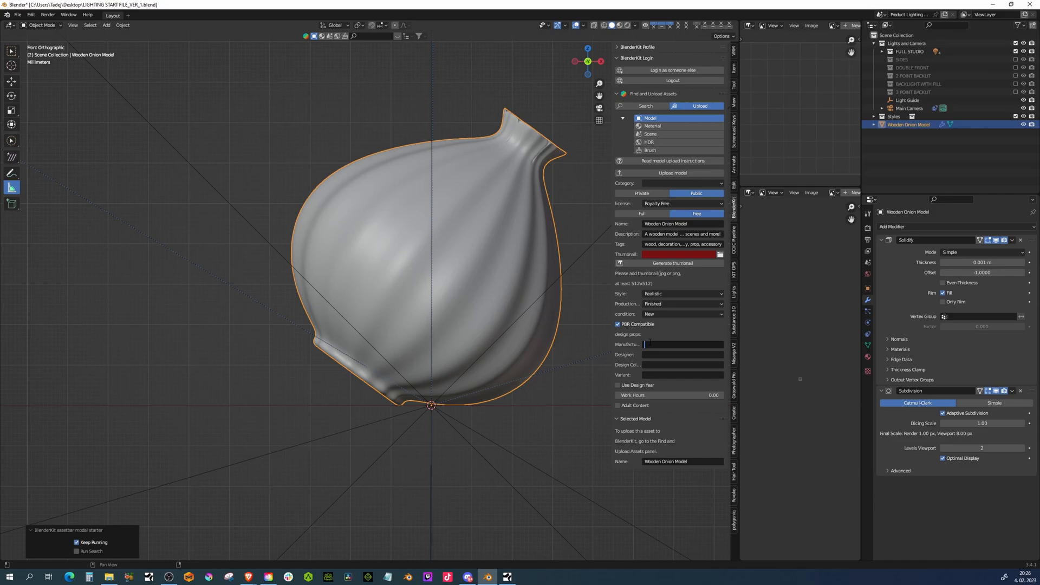
text(blatadej)
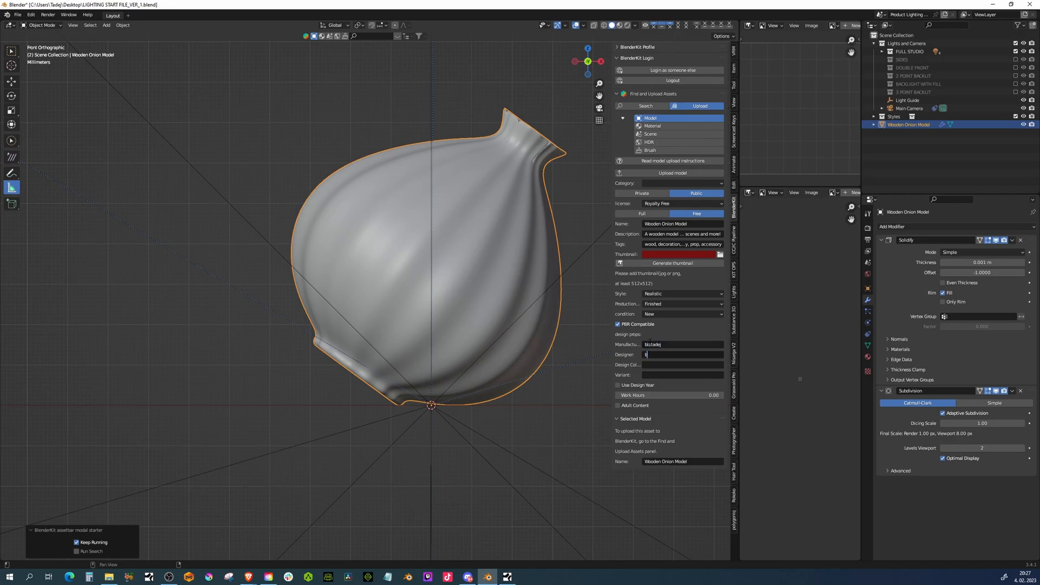
text(blatadej)
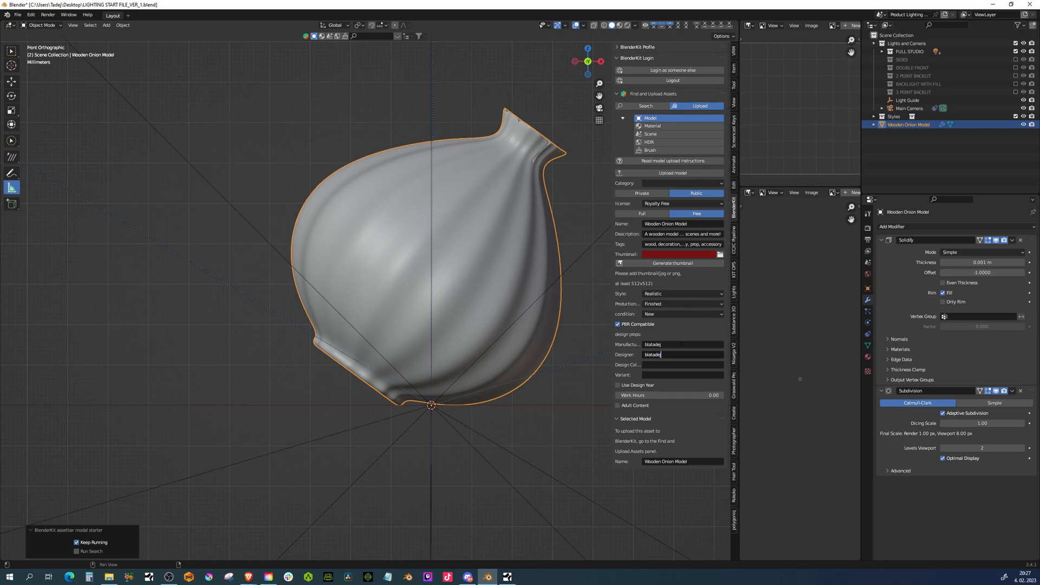
mouse_move(657, 364)
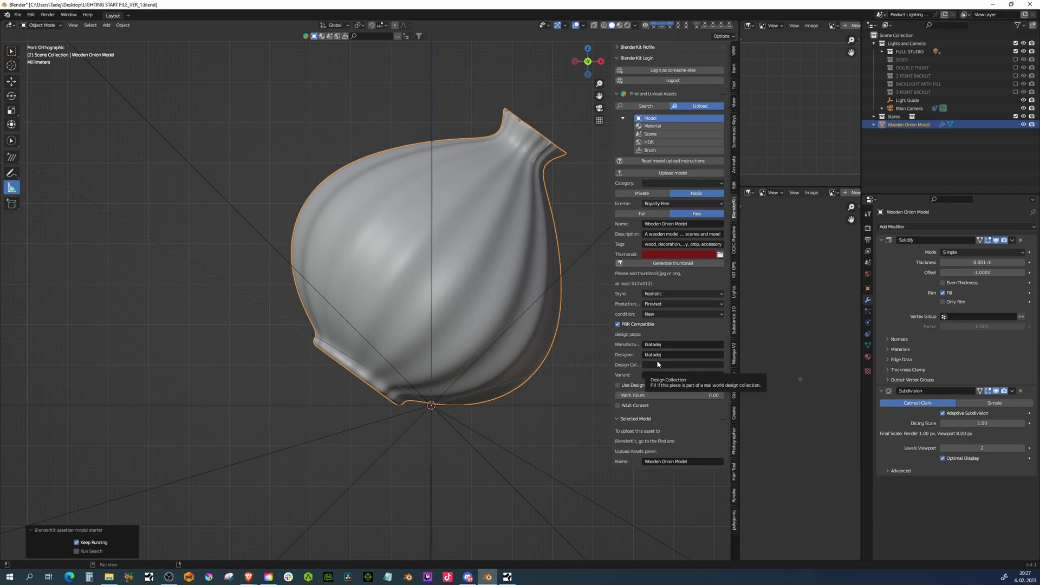
mouse_move(622, 392)
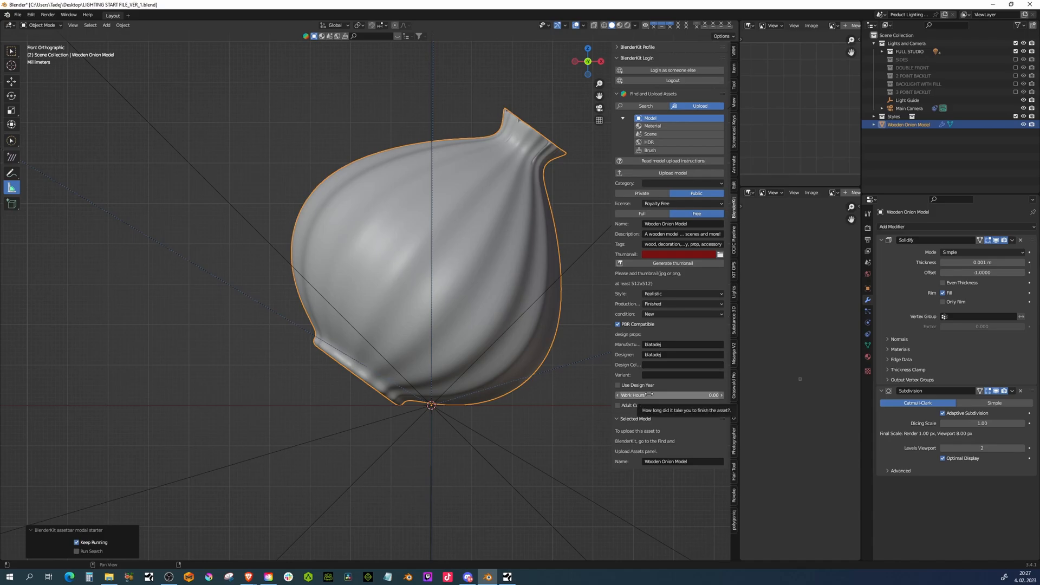
click(669, 395)
text(1)
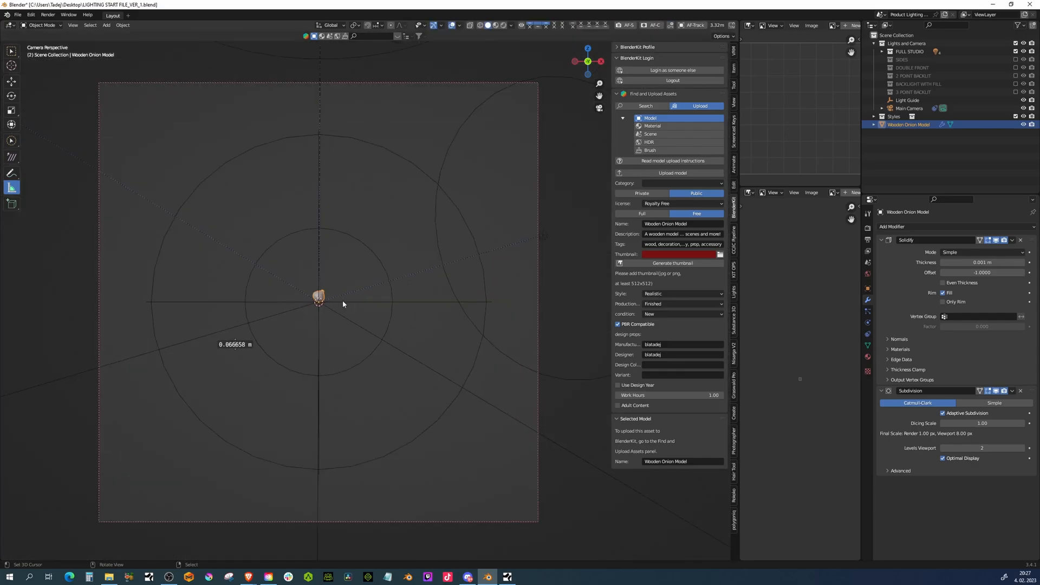
mouse_move(344, 300)
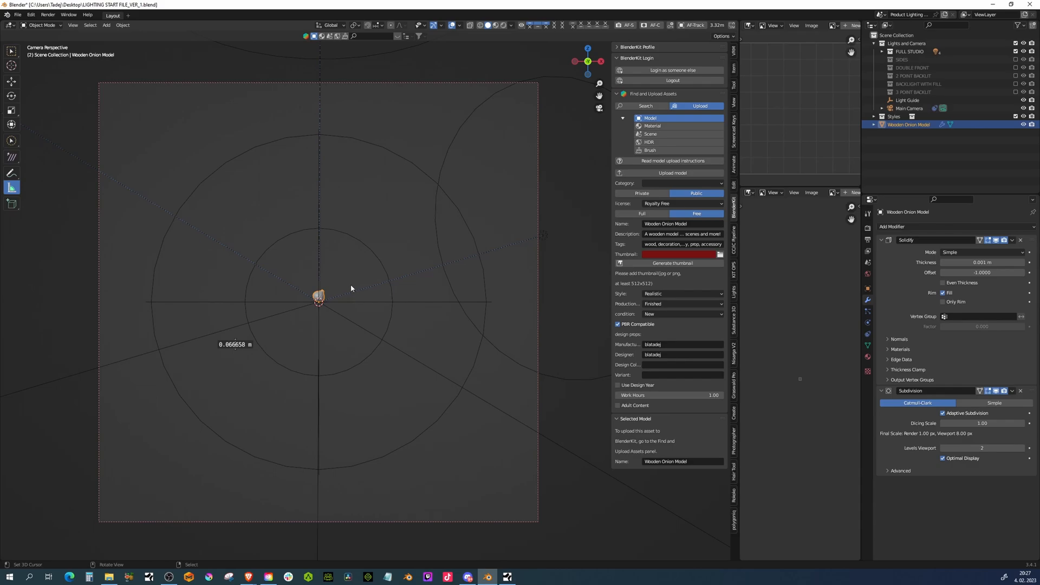
- Scale and frame the onion in rendered camera view to fill the shot
key(s)
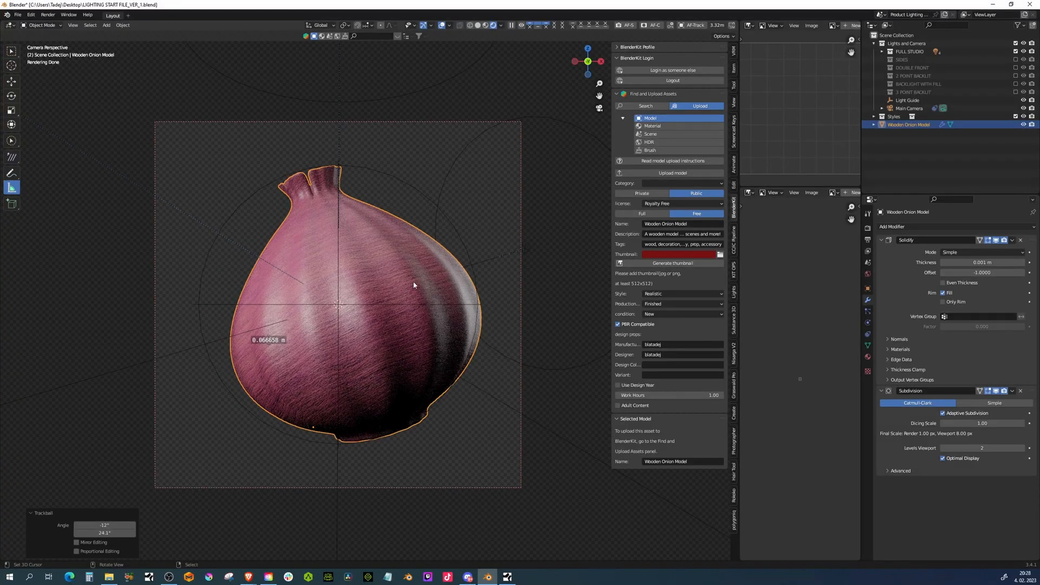
click(1015, 52)
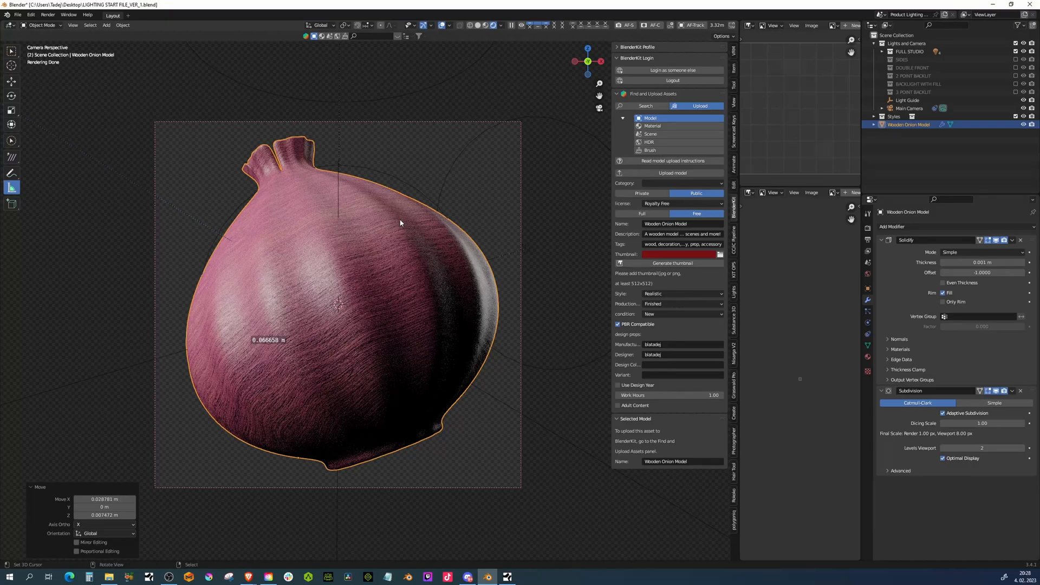
mouse_move(384, 66)
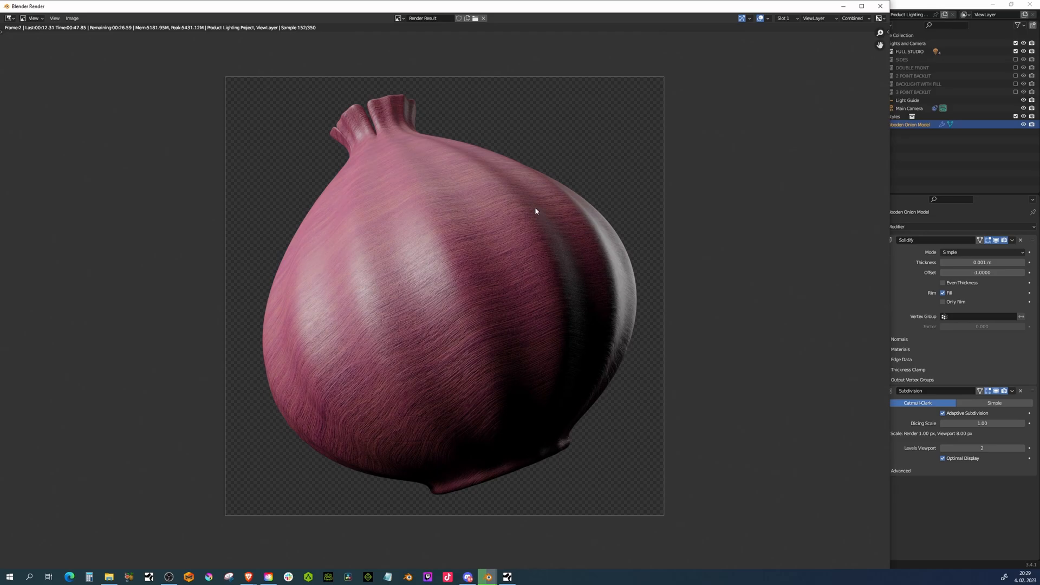
mouse_move(522, 215)
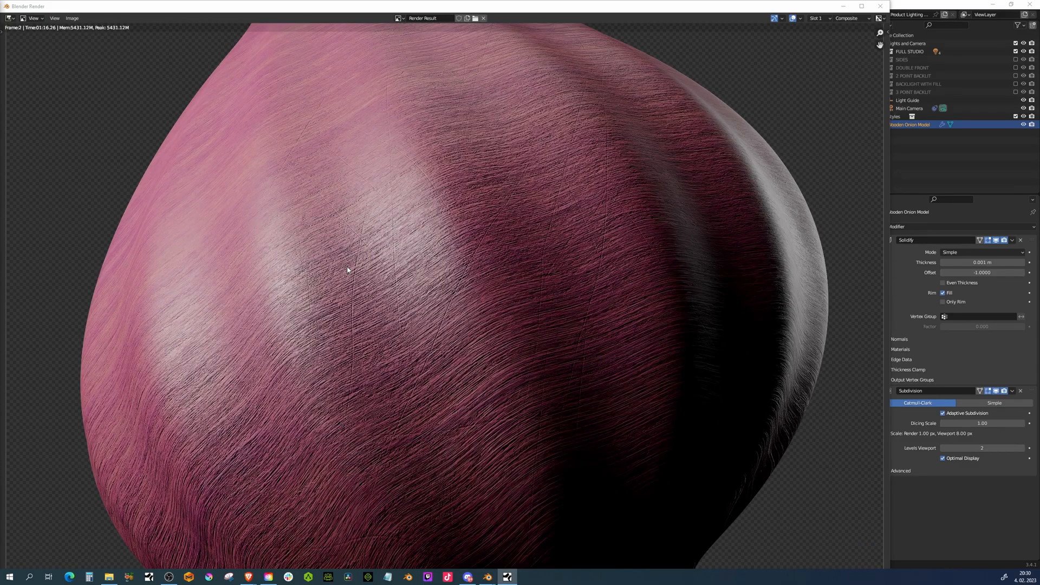
- Zoom into the finished render of the pink wooden onion
scroll(down, 3)
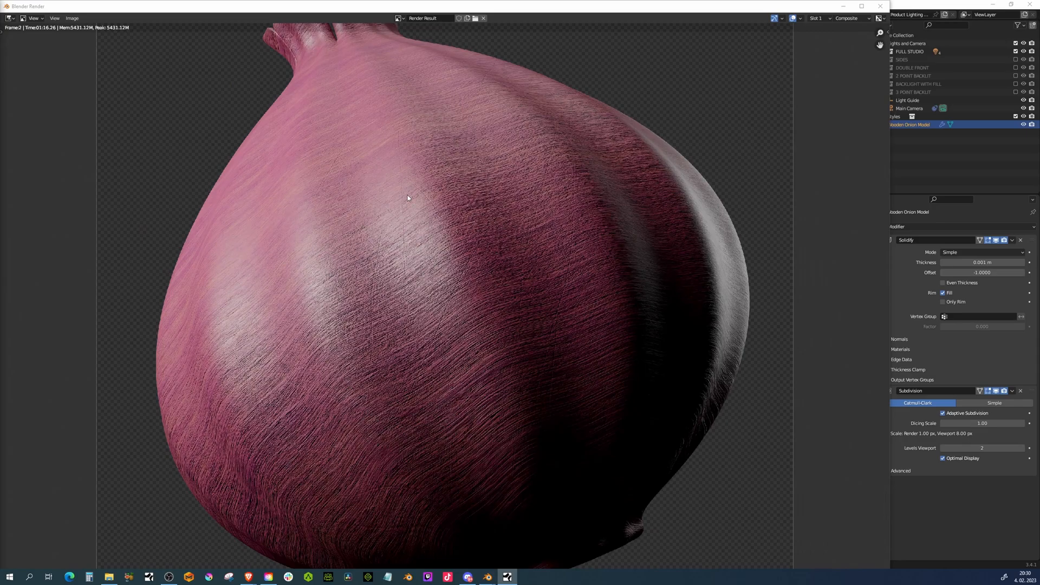
mouse_move(411, 198)
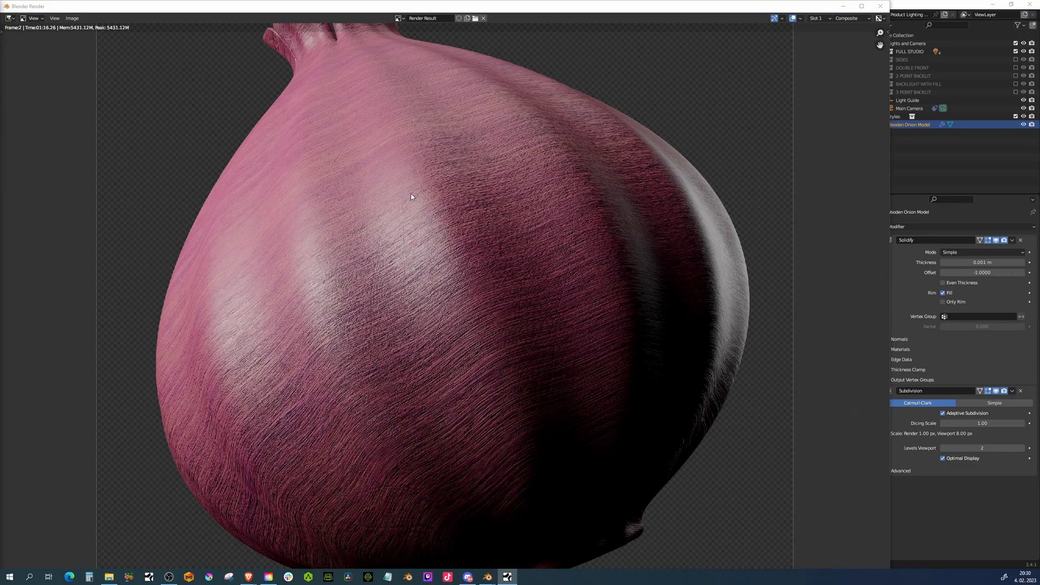
mouse_move(277, 141)
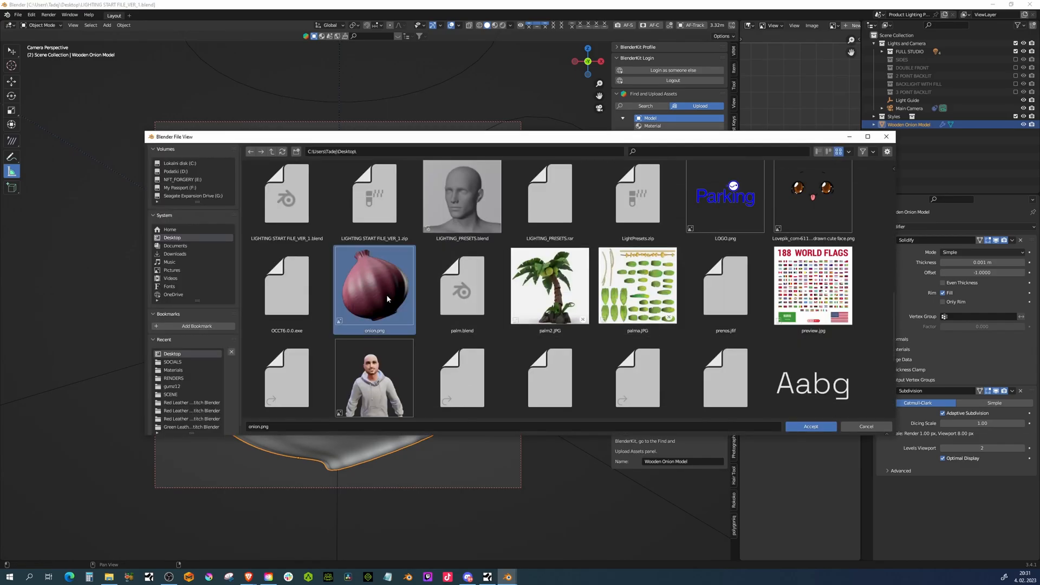
- Use onion.png as the asset thumbnail and return the onion to the origin
click(811, 425)
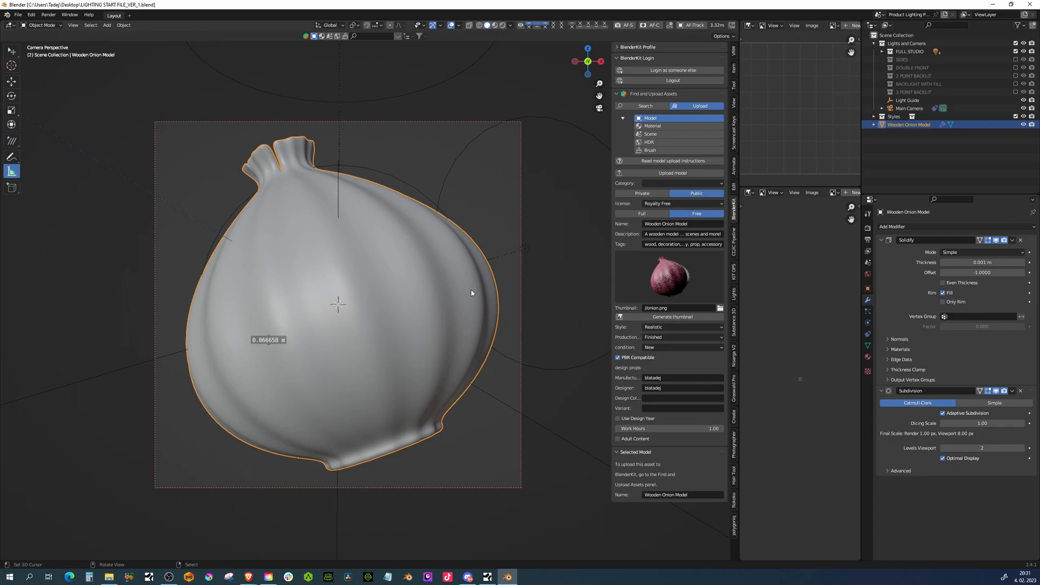
key(alt+s)
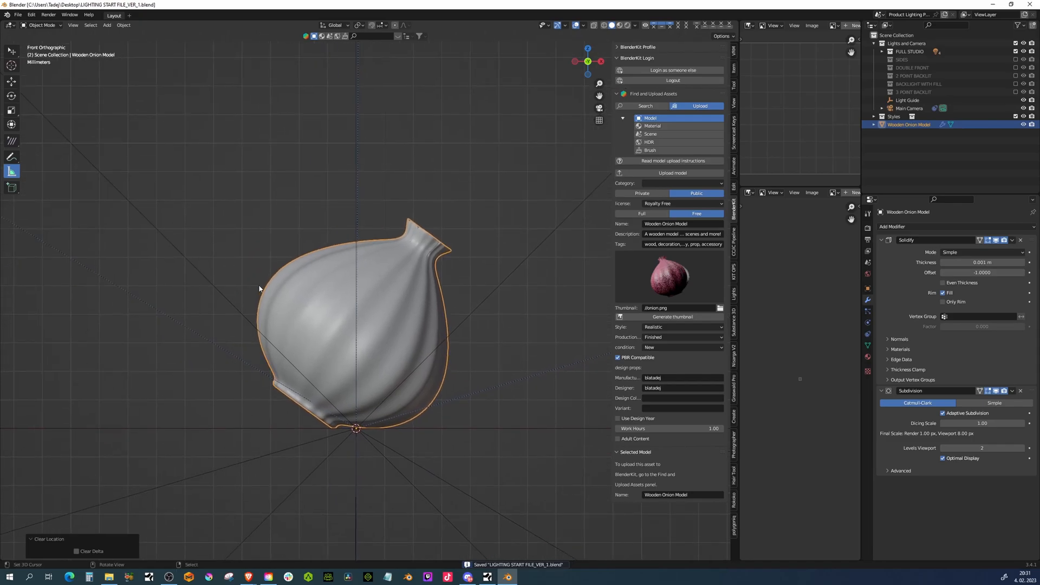
mouse_move(698, 282)
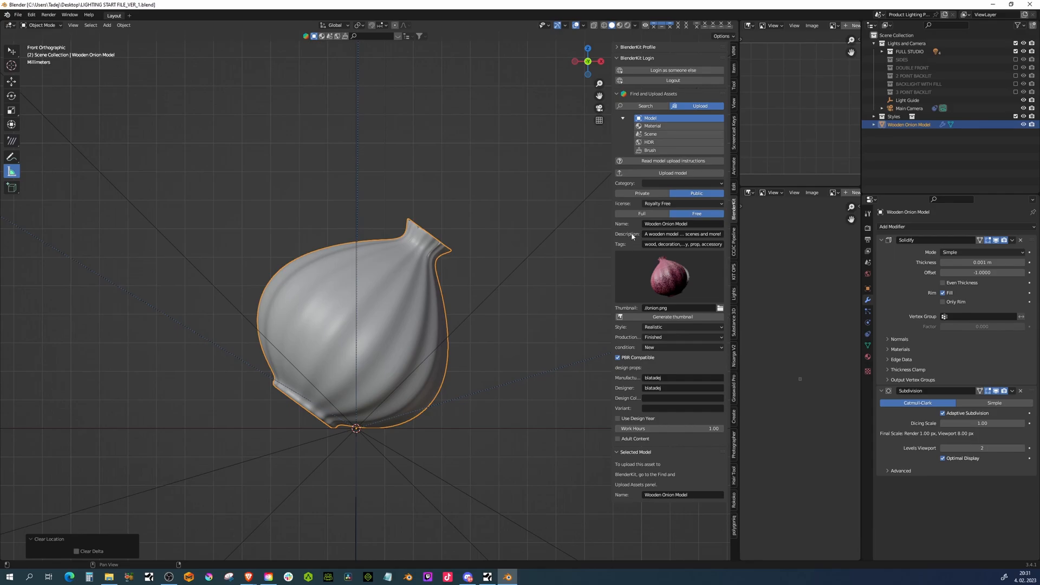
mouse_move(628, 389)
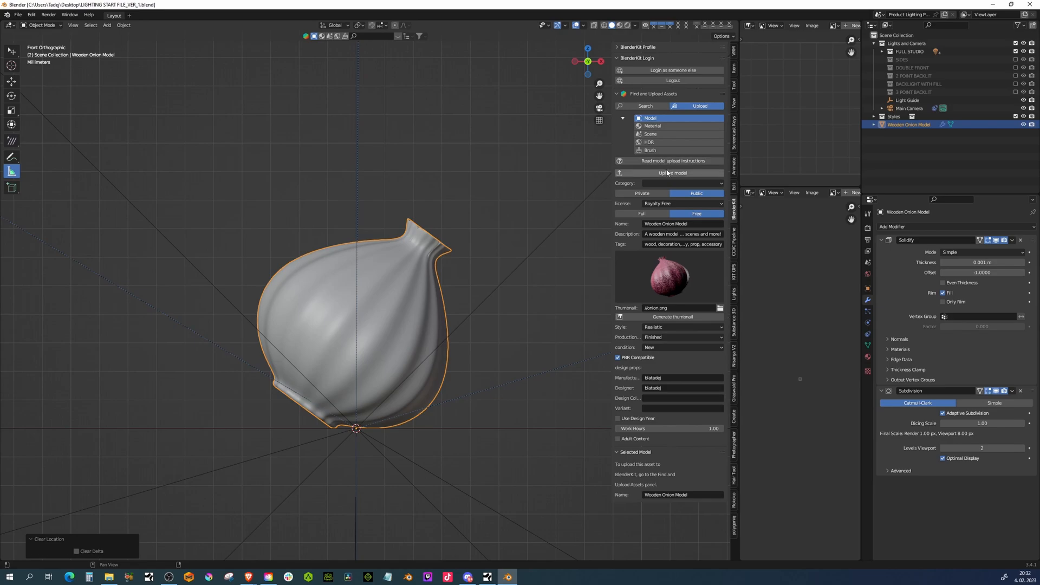
- Upload the Wooden Onion Model to BlenderKit and acknowledge the public-upload notice
click(671, 174)
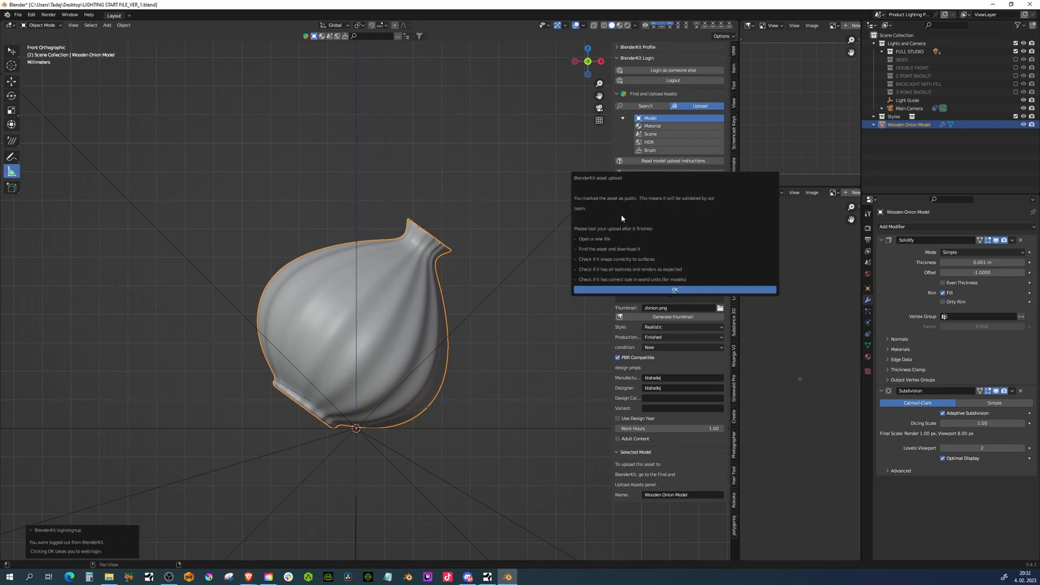
mouse_move(624, 236)
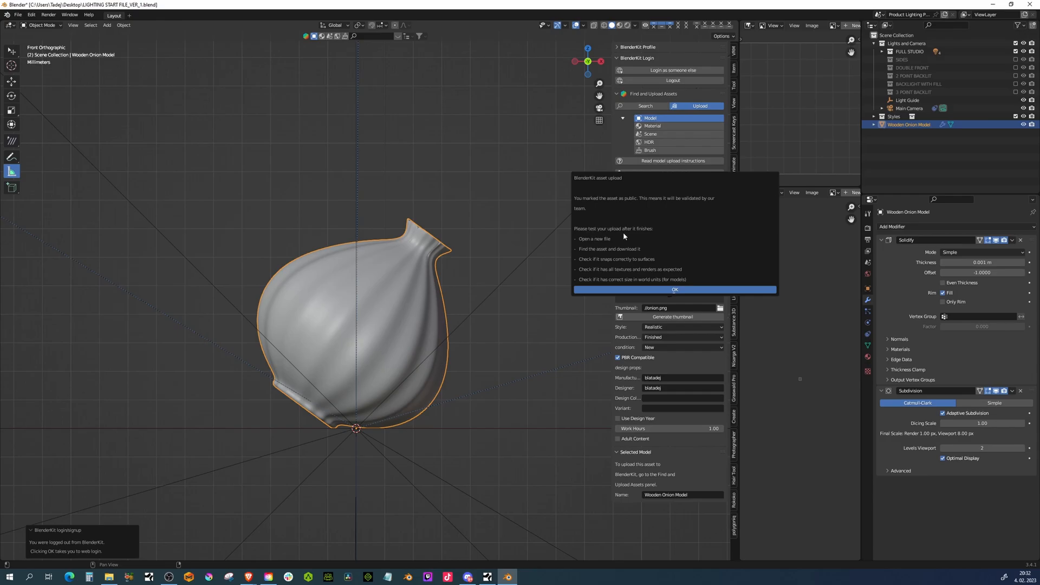
mouse_move(586, 256)
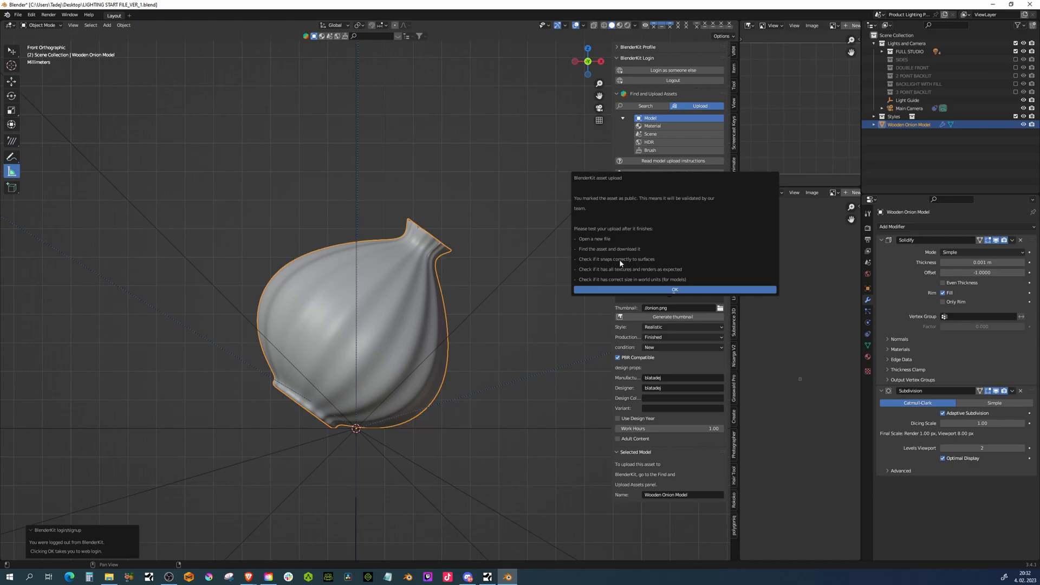
mouse_move(614, 271)
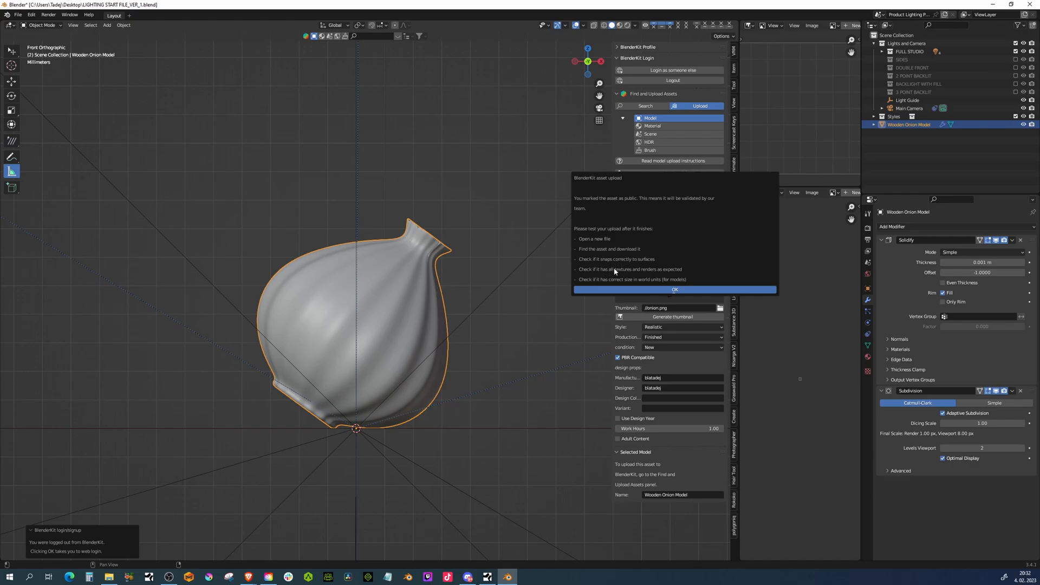
mouse_move(665, 276)
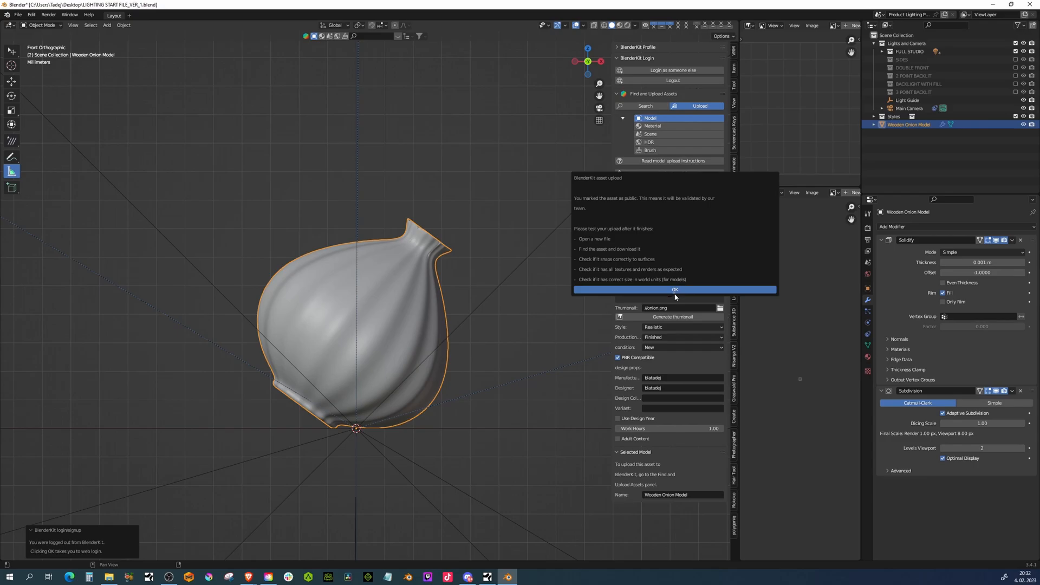
click(675, 291)
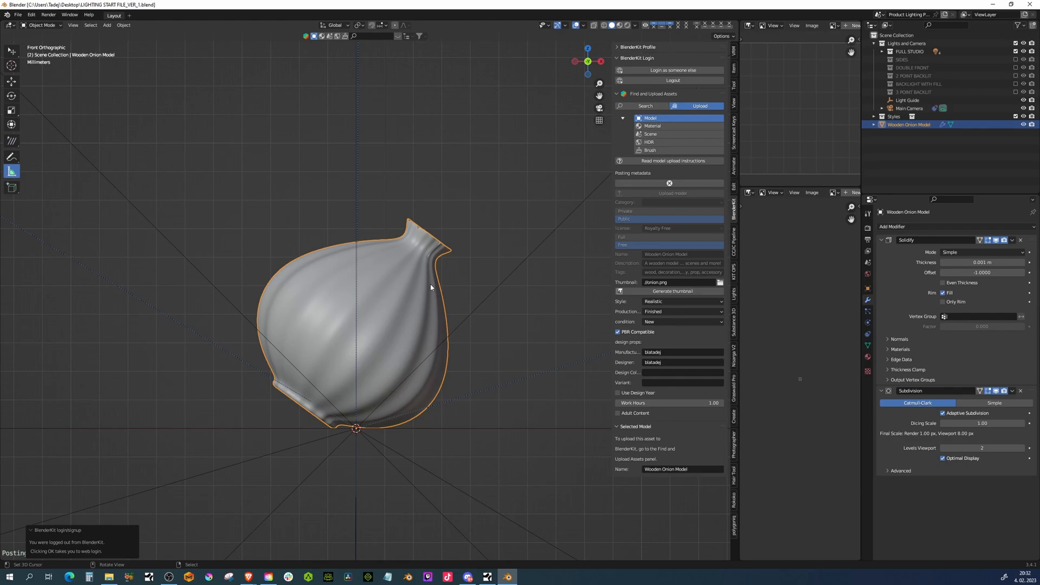
mouse_move(324, 427)
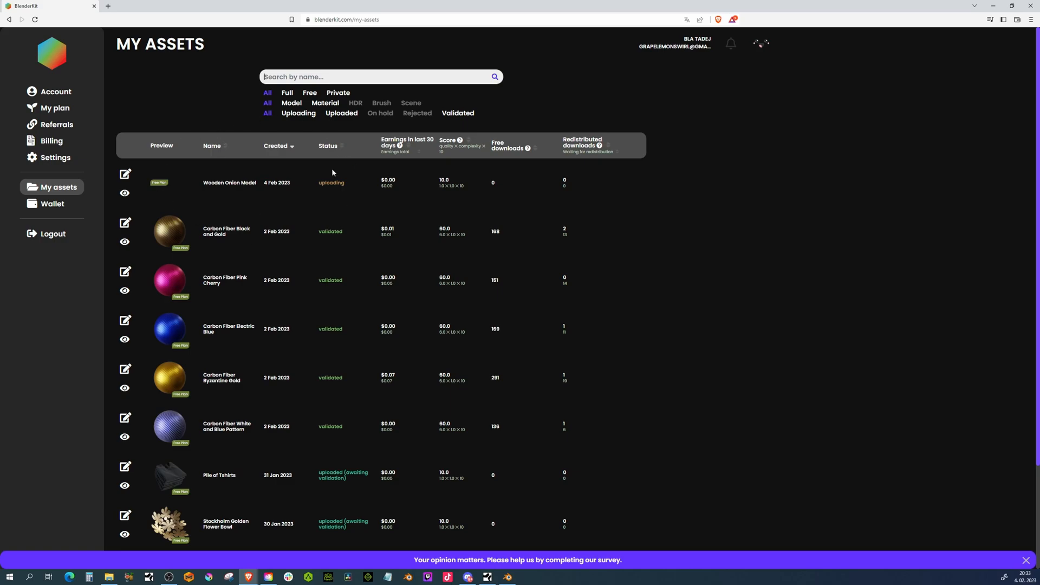
mouse_move(419, 175)
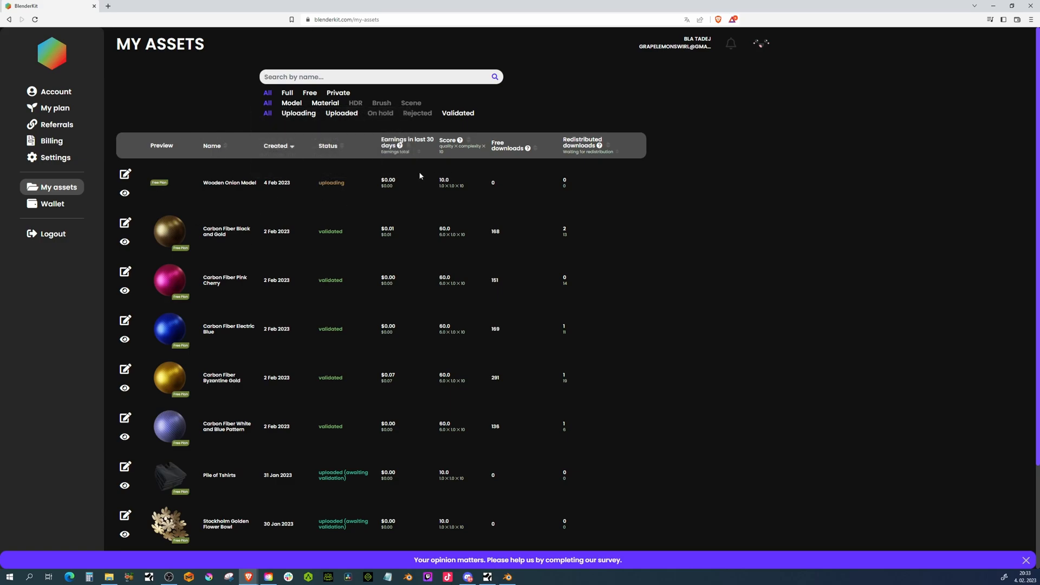
mouse_move(420, 177)
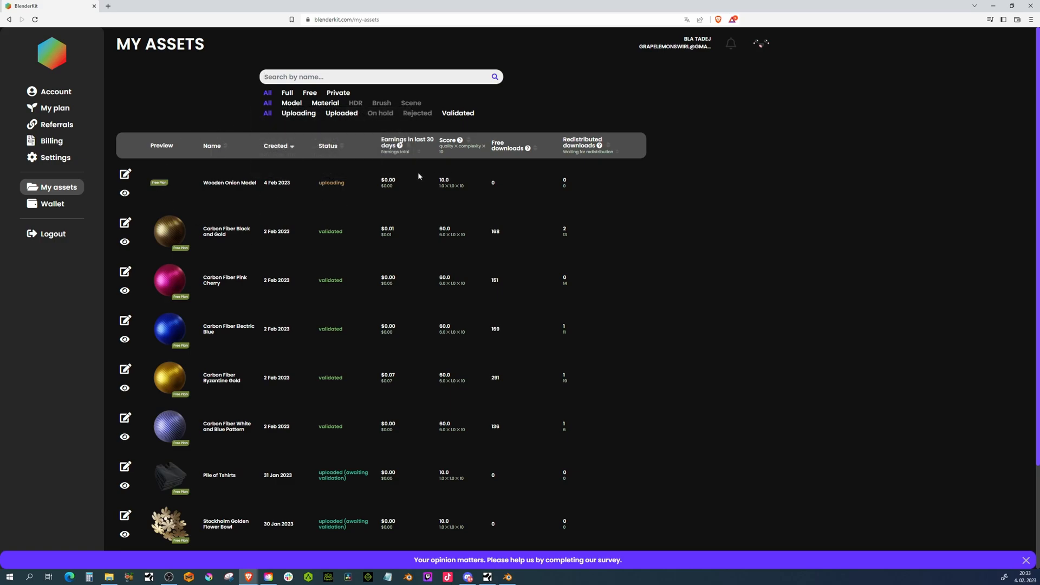
mouse_move(340, 170)
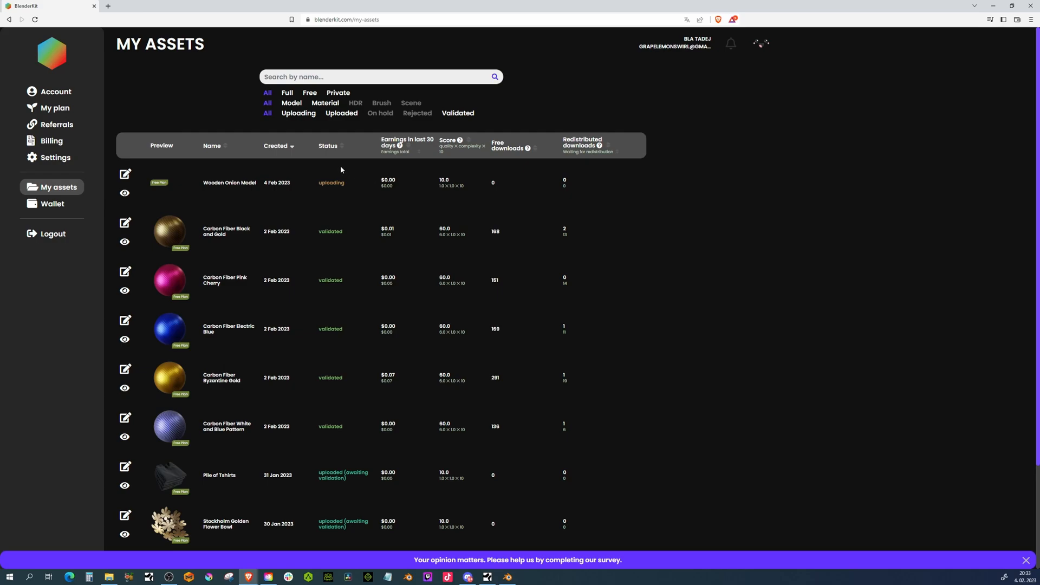
mouse_move(58, 189)
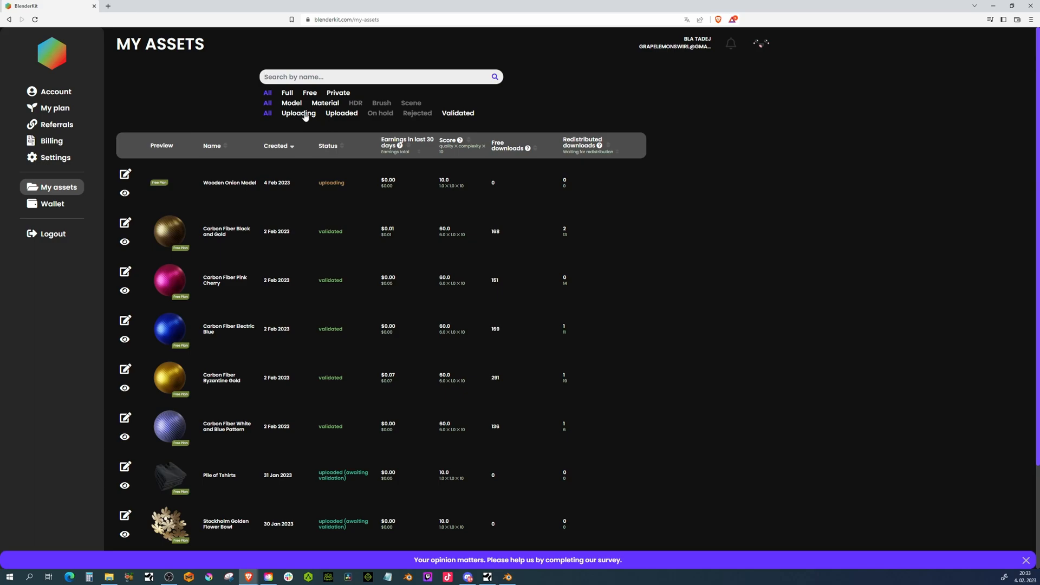
mouse_move(323, 123)
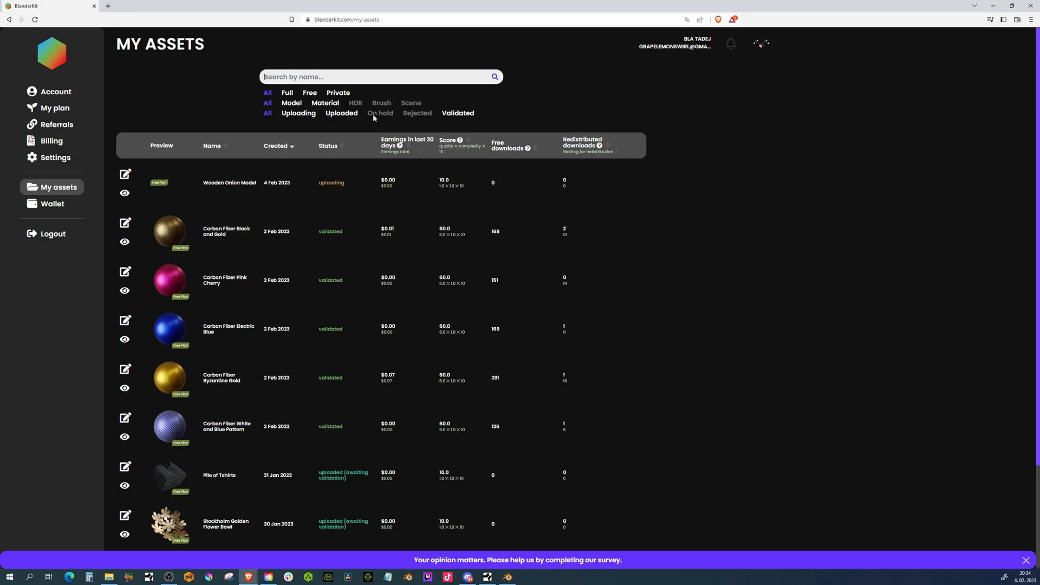
mouse_move(425, 117)
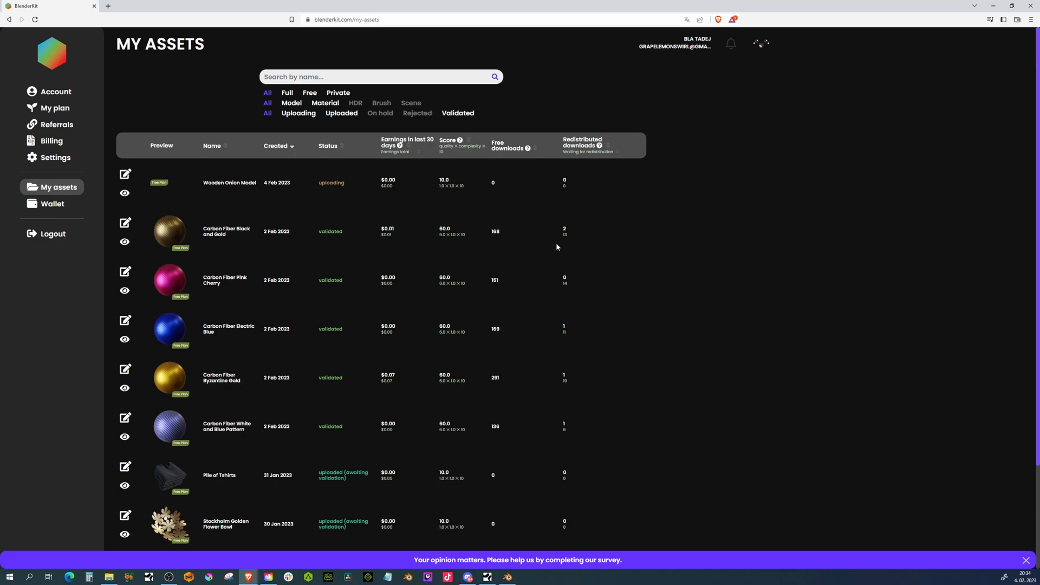
- Scroll through My Assets sorted by score and dismiss the stray context menu
scroll(down, 3)
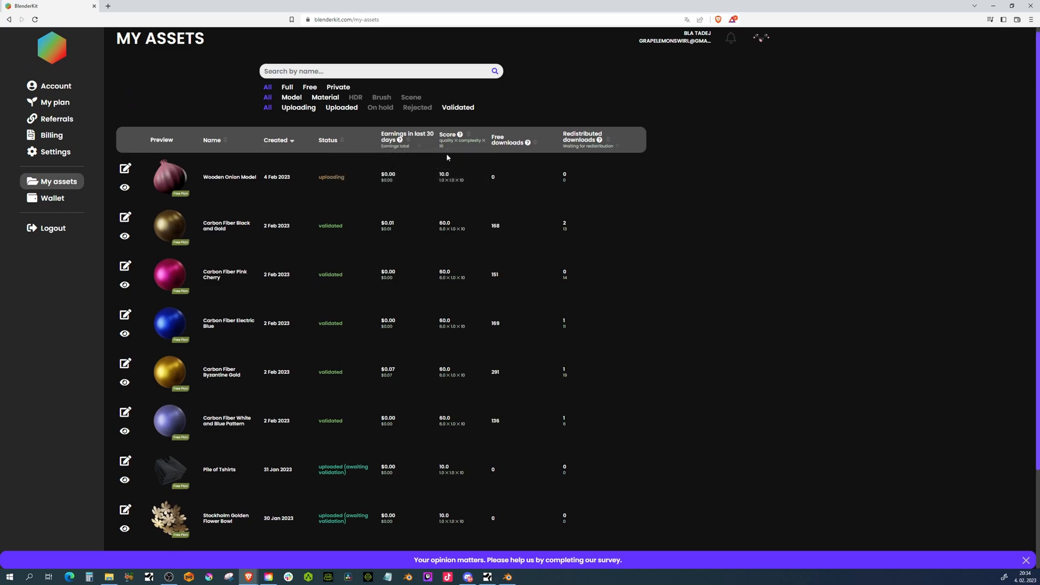
mouse_move(527, 144)
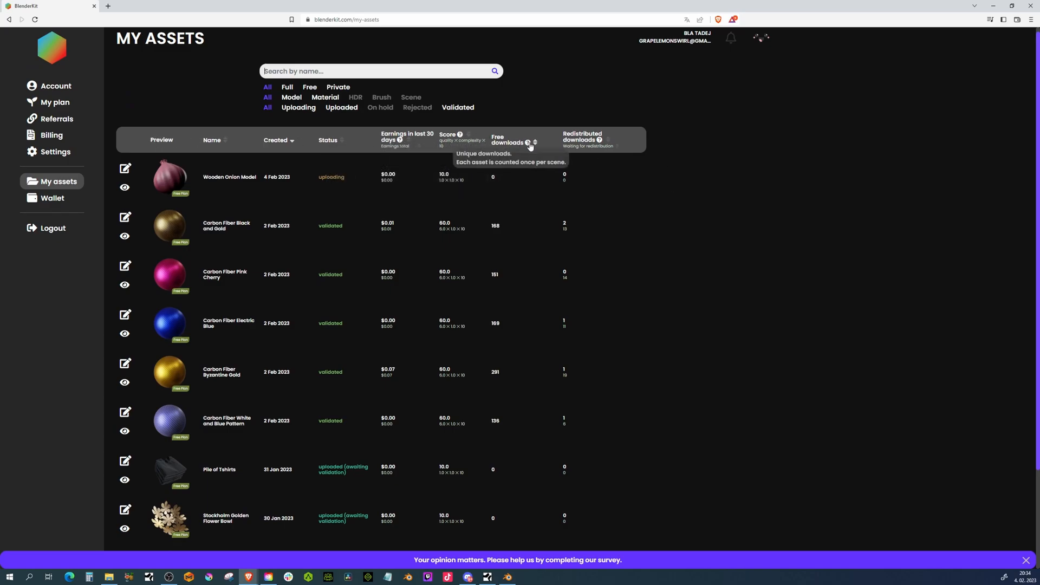
mouse_move(642, 160)
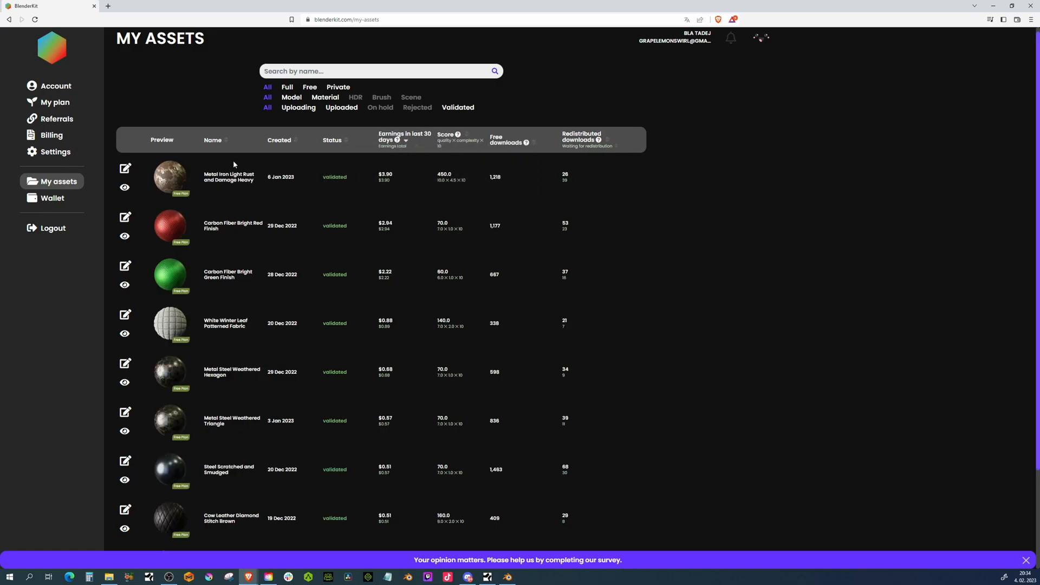
mouse_move(234, 384)
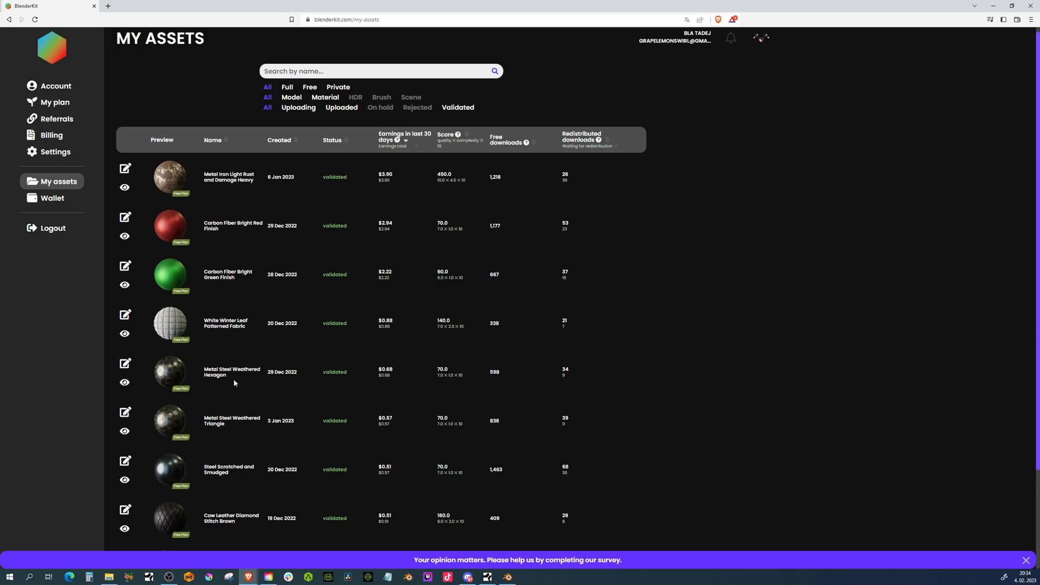
scroll(down, 3)
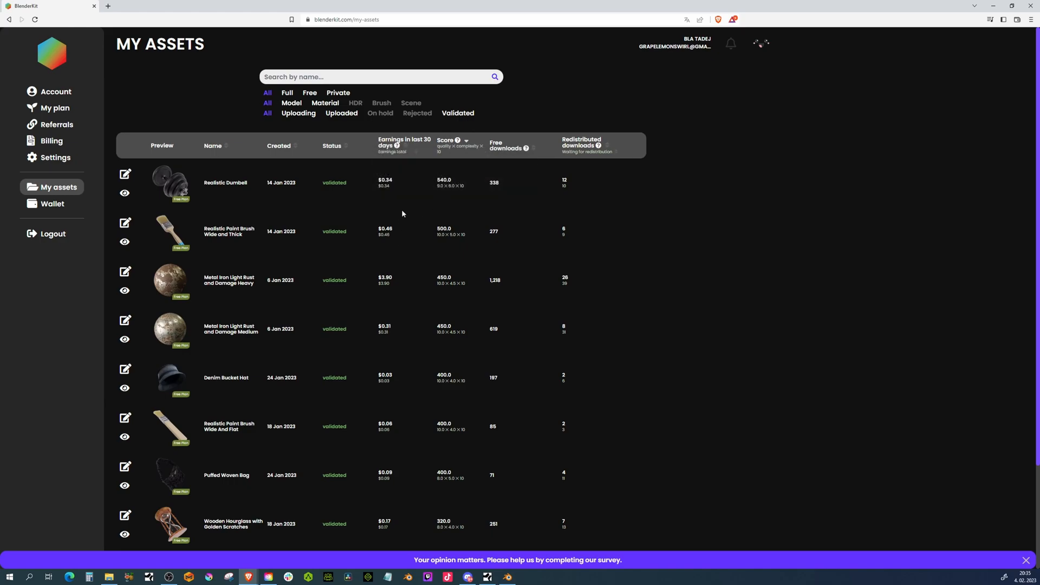
right_click(403, 213)
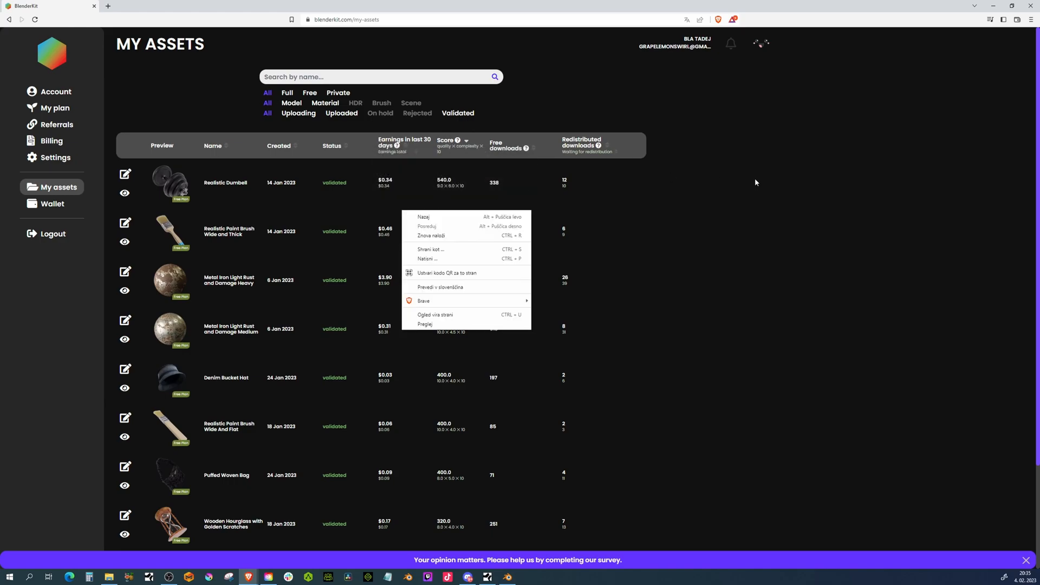
click(629, 223)
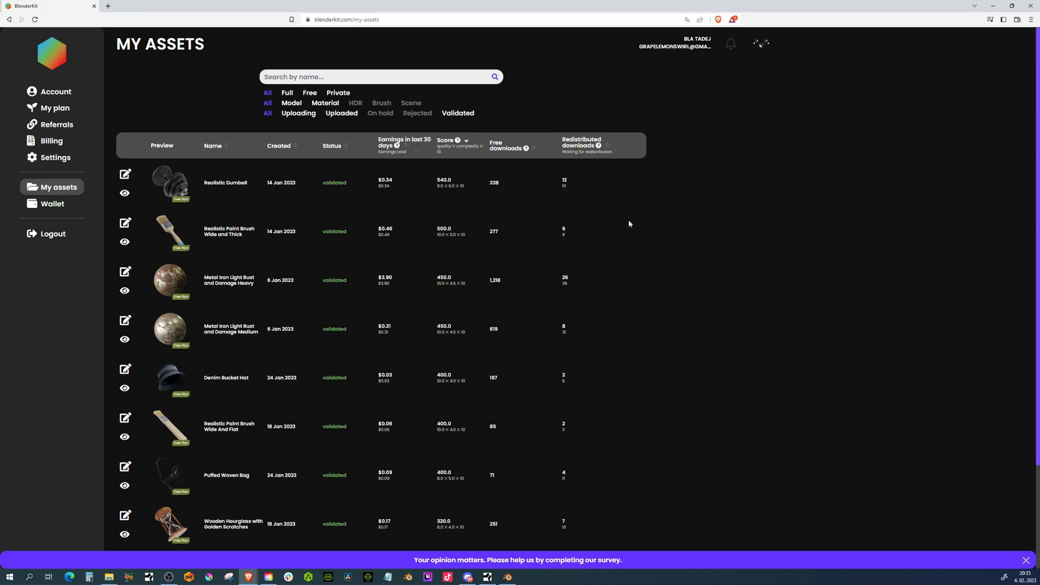
mouse_move(495, 192)
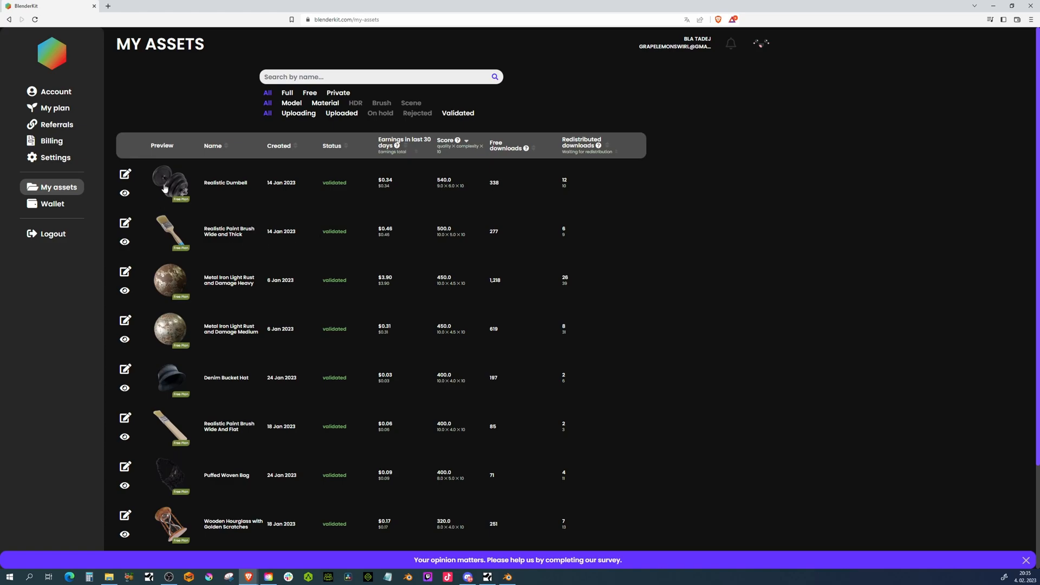
click(126, 173)
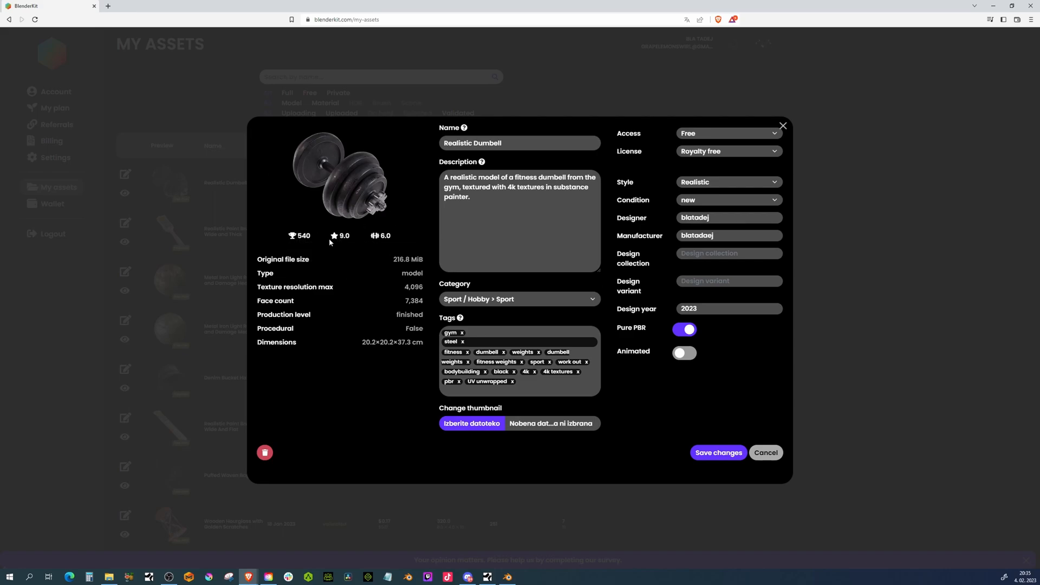
mouse_move(335, 236)
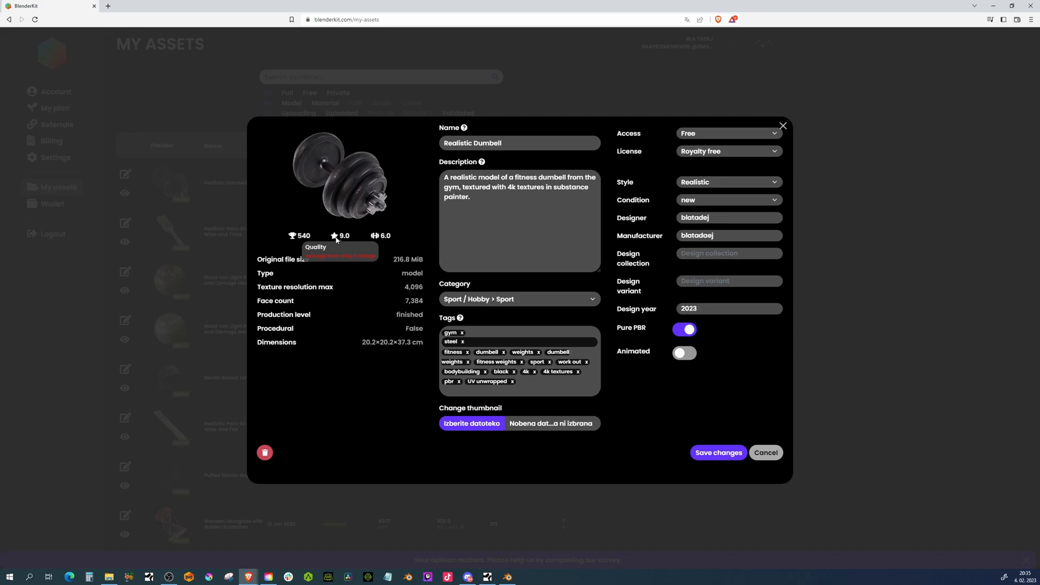
mouse_move(375, 236)
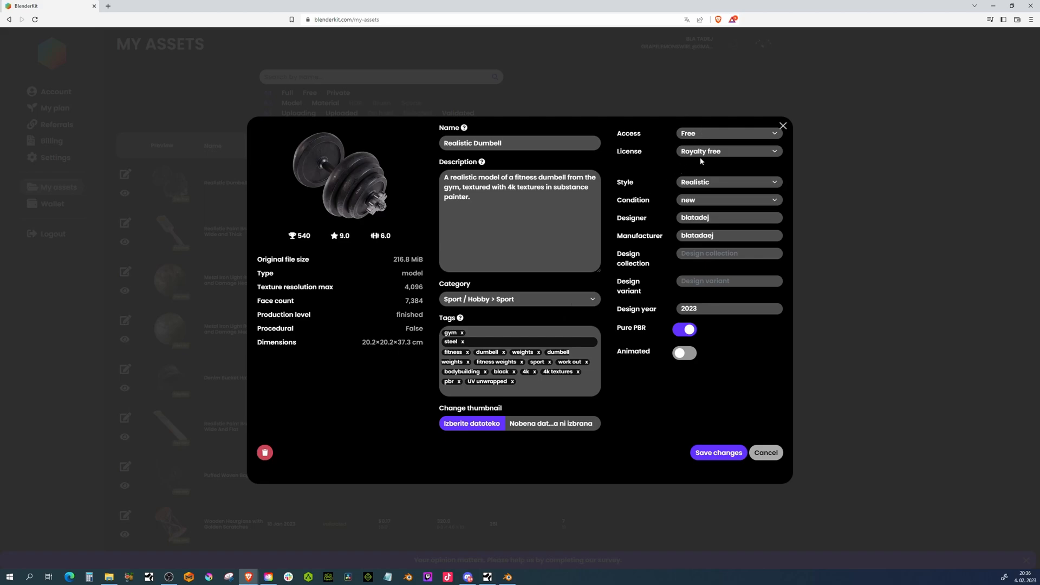
mouse_move(687, 278)
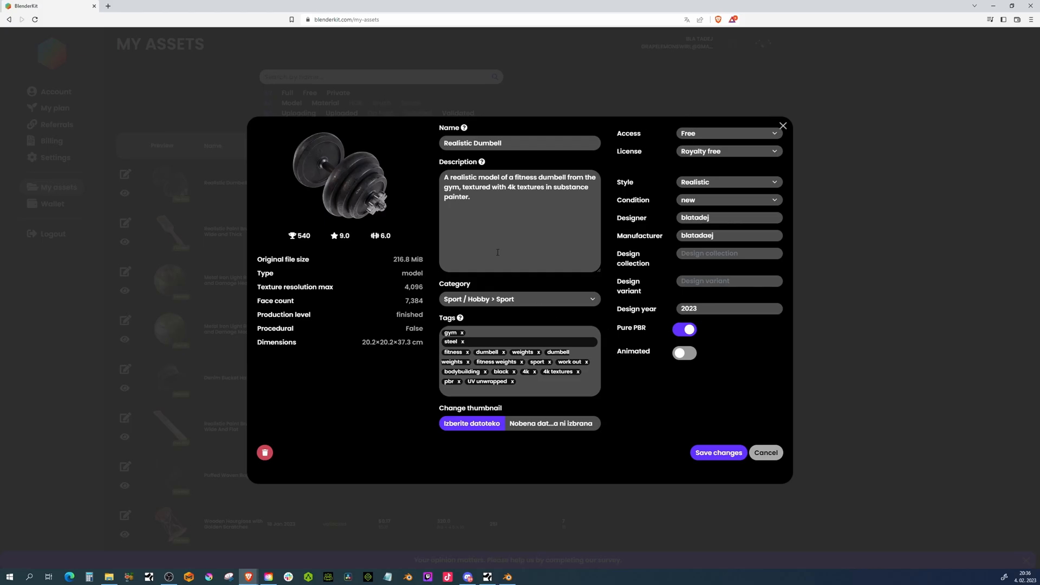
click(783, 125)
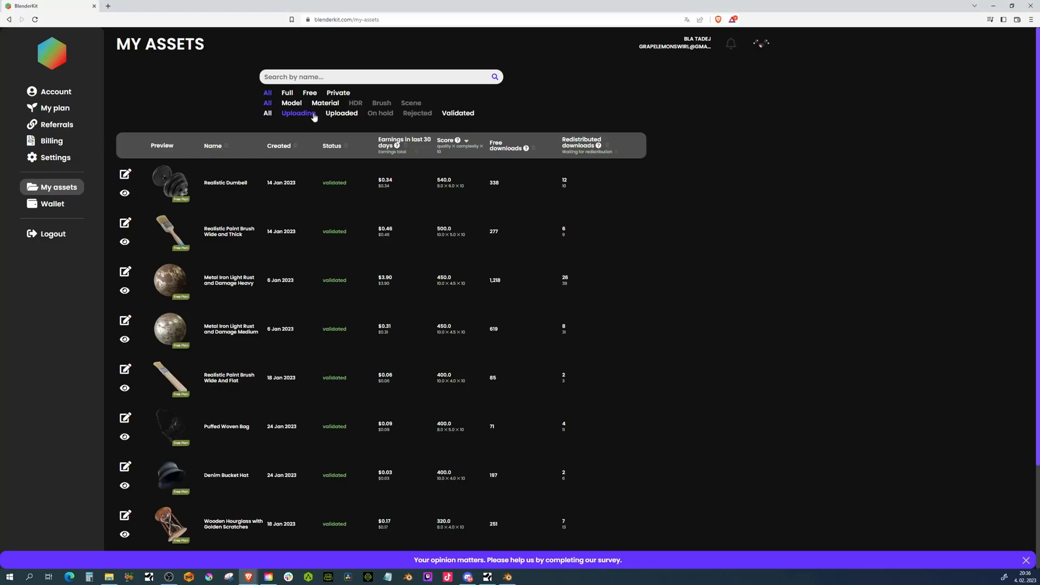
- Filter My Assets to Uploaded, showing Wooden Onion Model among four awaiting validation
click(341, 113)
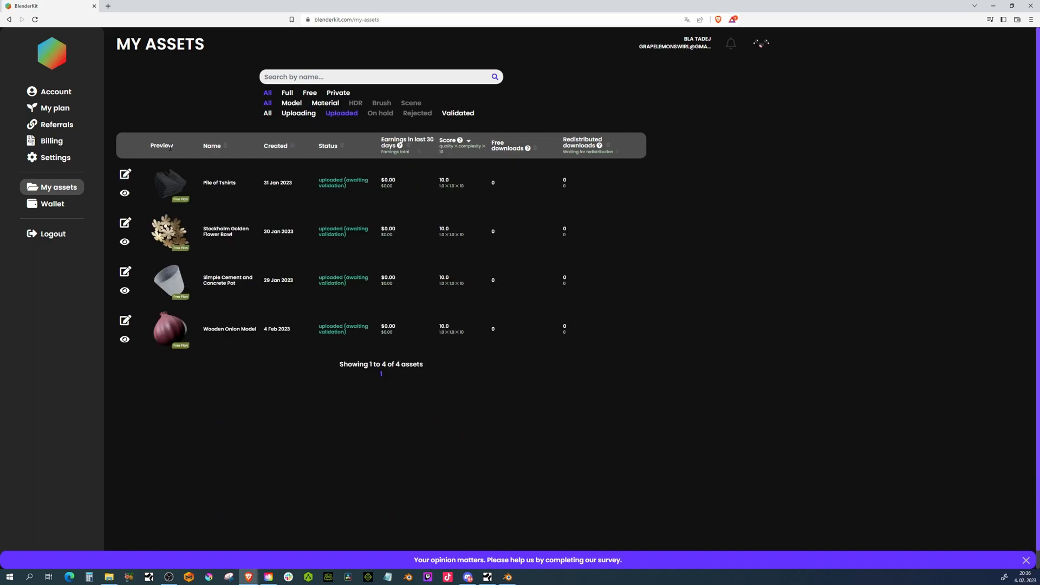
mouse_move(276, 332)
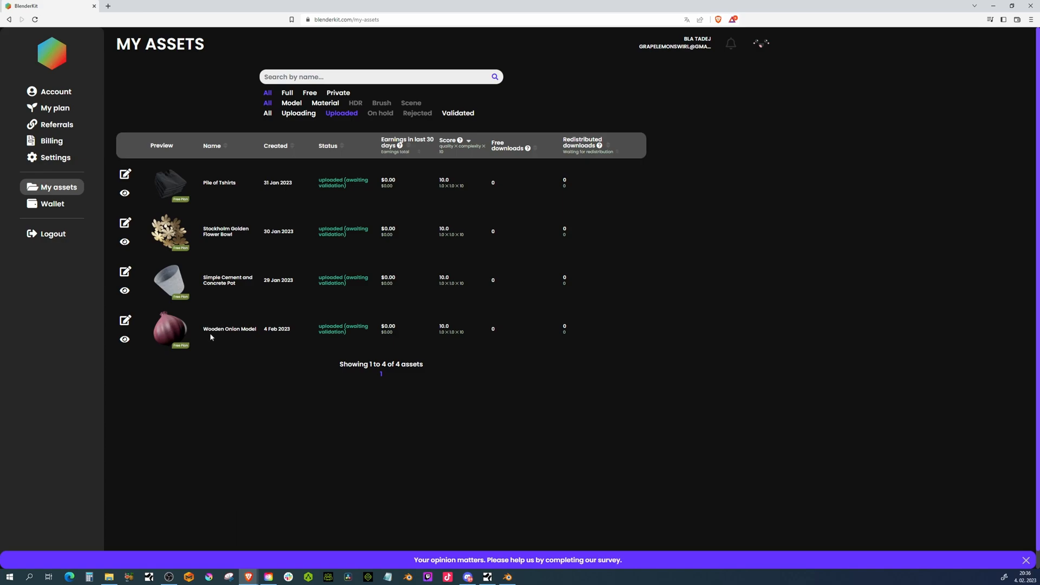
mouse_move(303, 336)
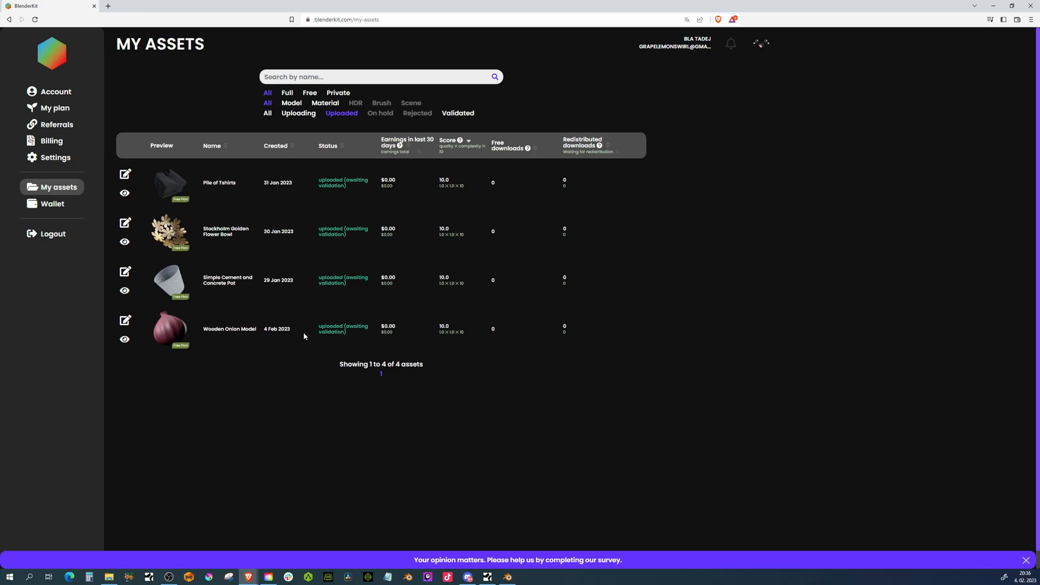
mouse_move(175, 347)
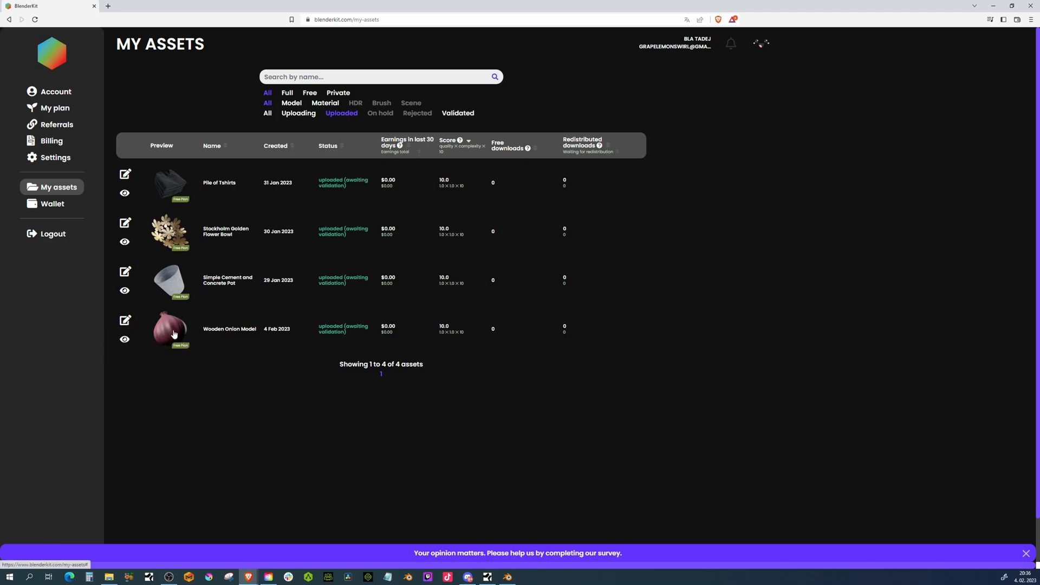
- Set Wooden Onion Model's category to Decoration > Sculpture and save the change
click(124, 321)
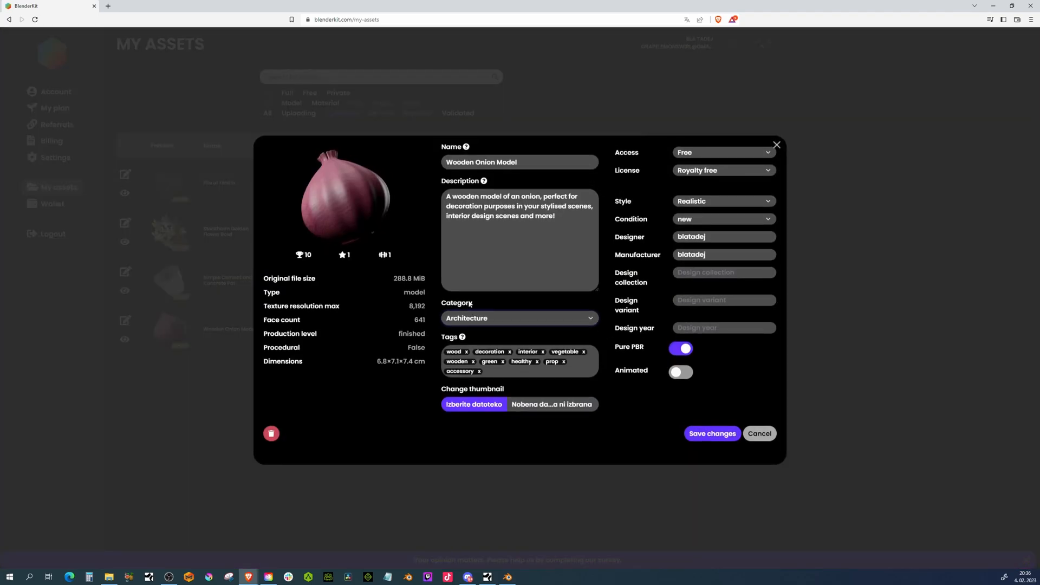
click(519, 317)
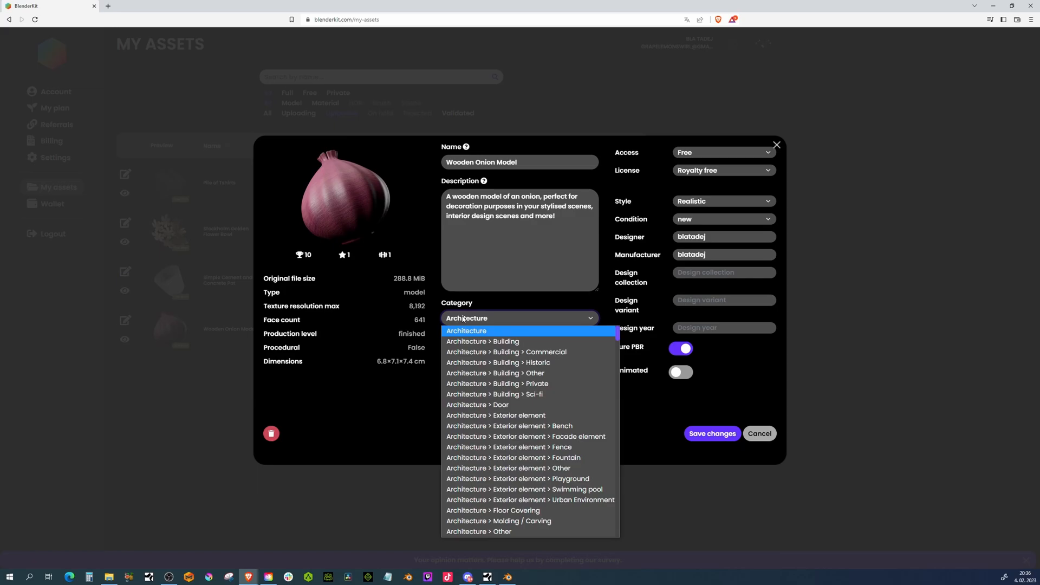
scroll(down, 3)
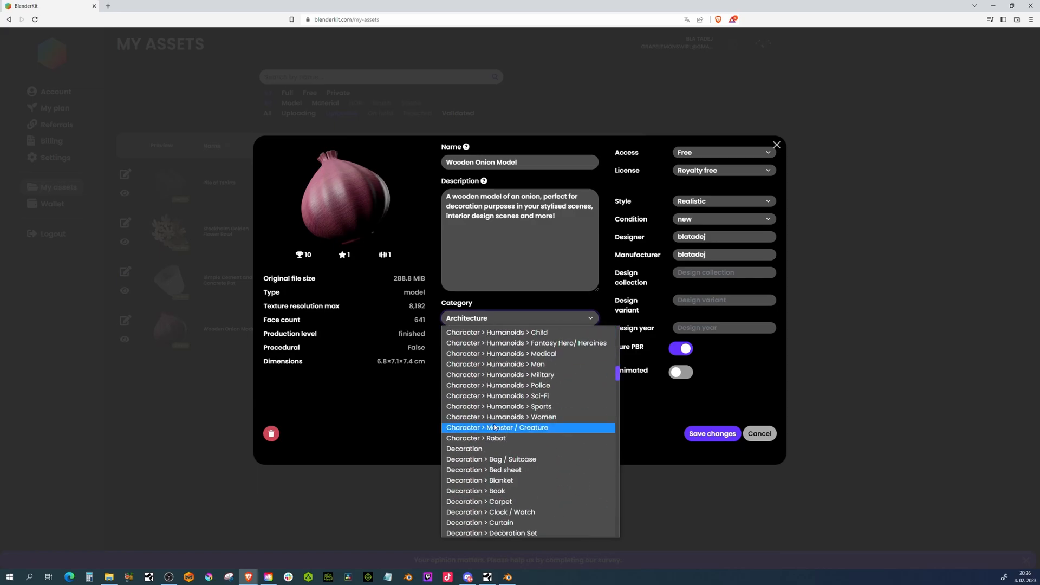
scroll(down, 3)
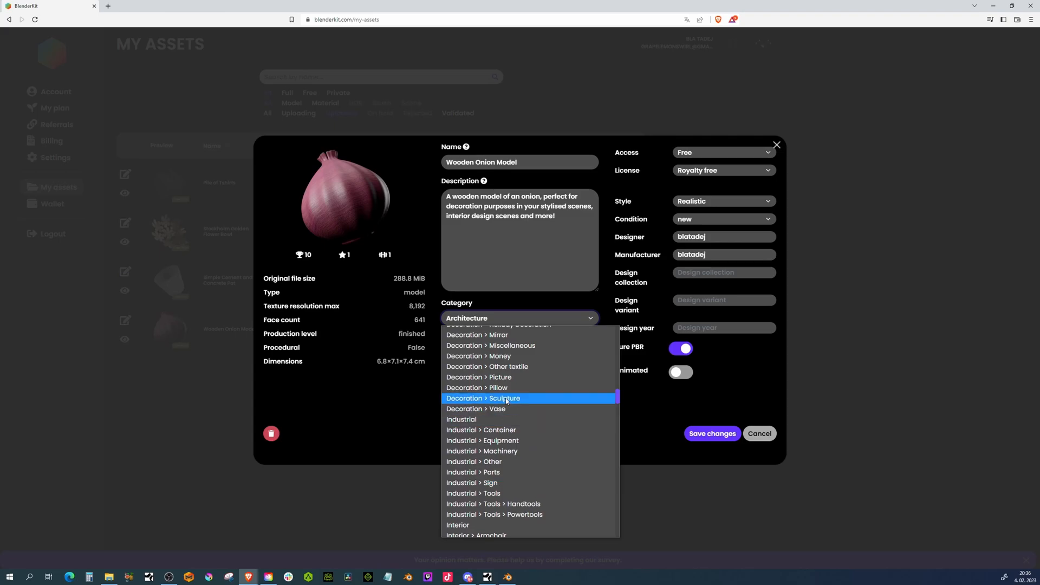
click(483, 397)
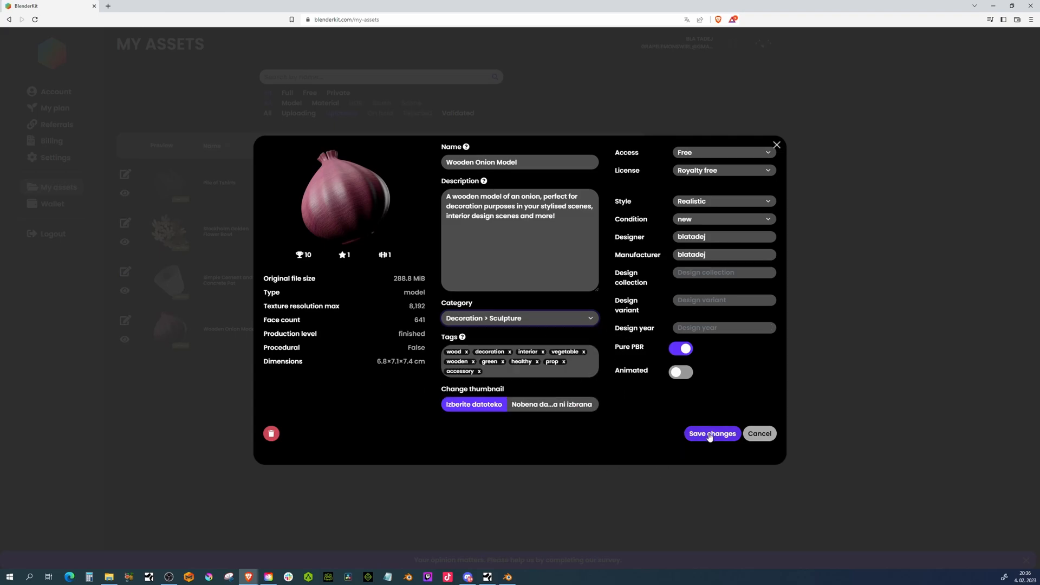
click(712, 434)
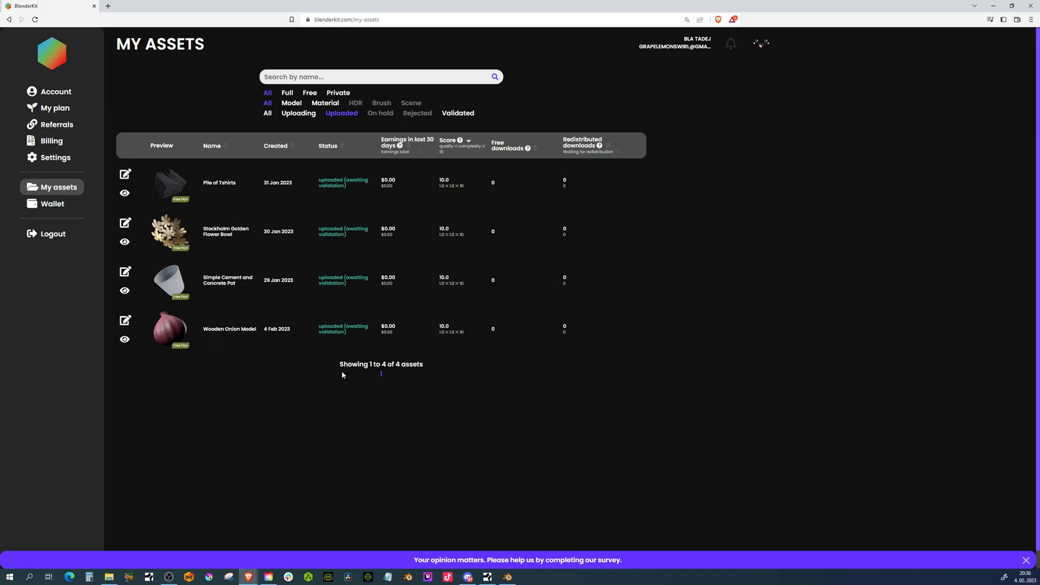
mouse_move(303, 260)
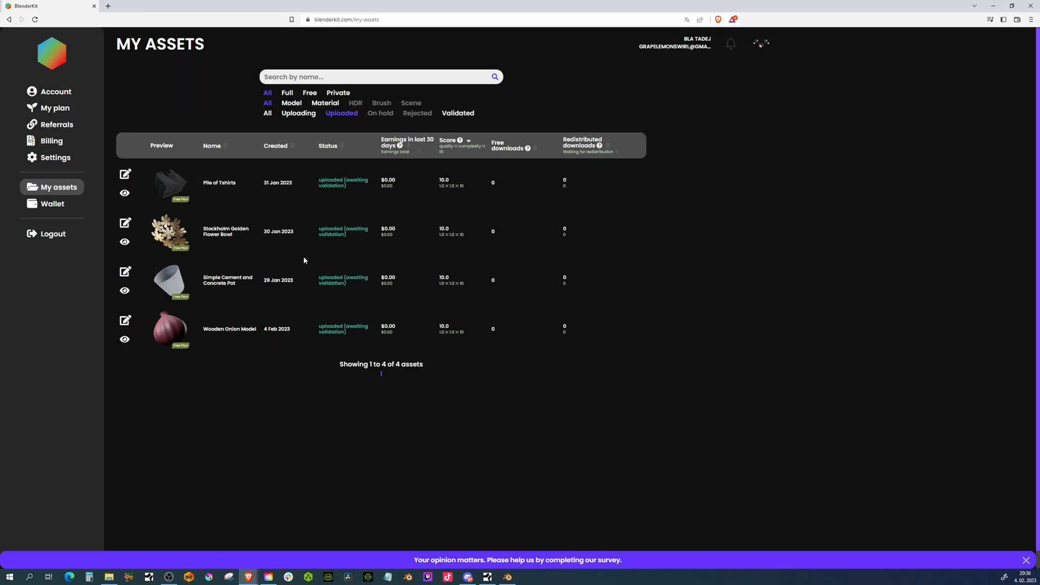
mouse_move(388, 407)
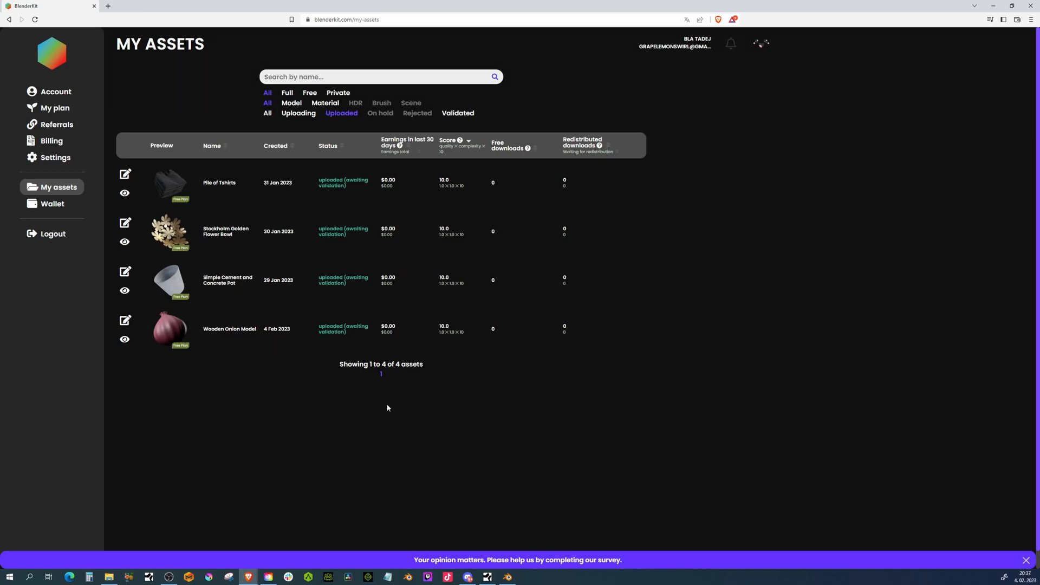